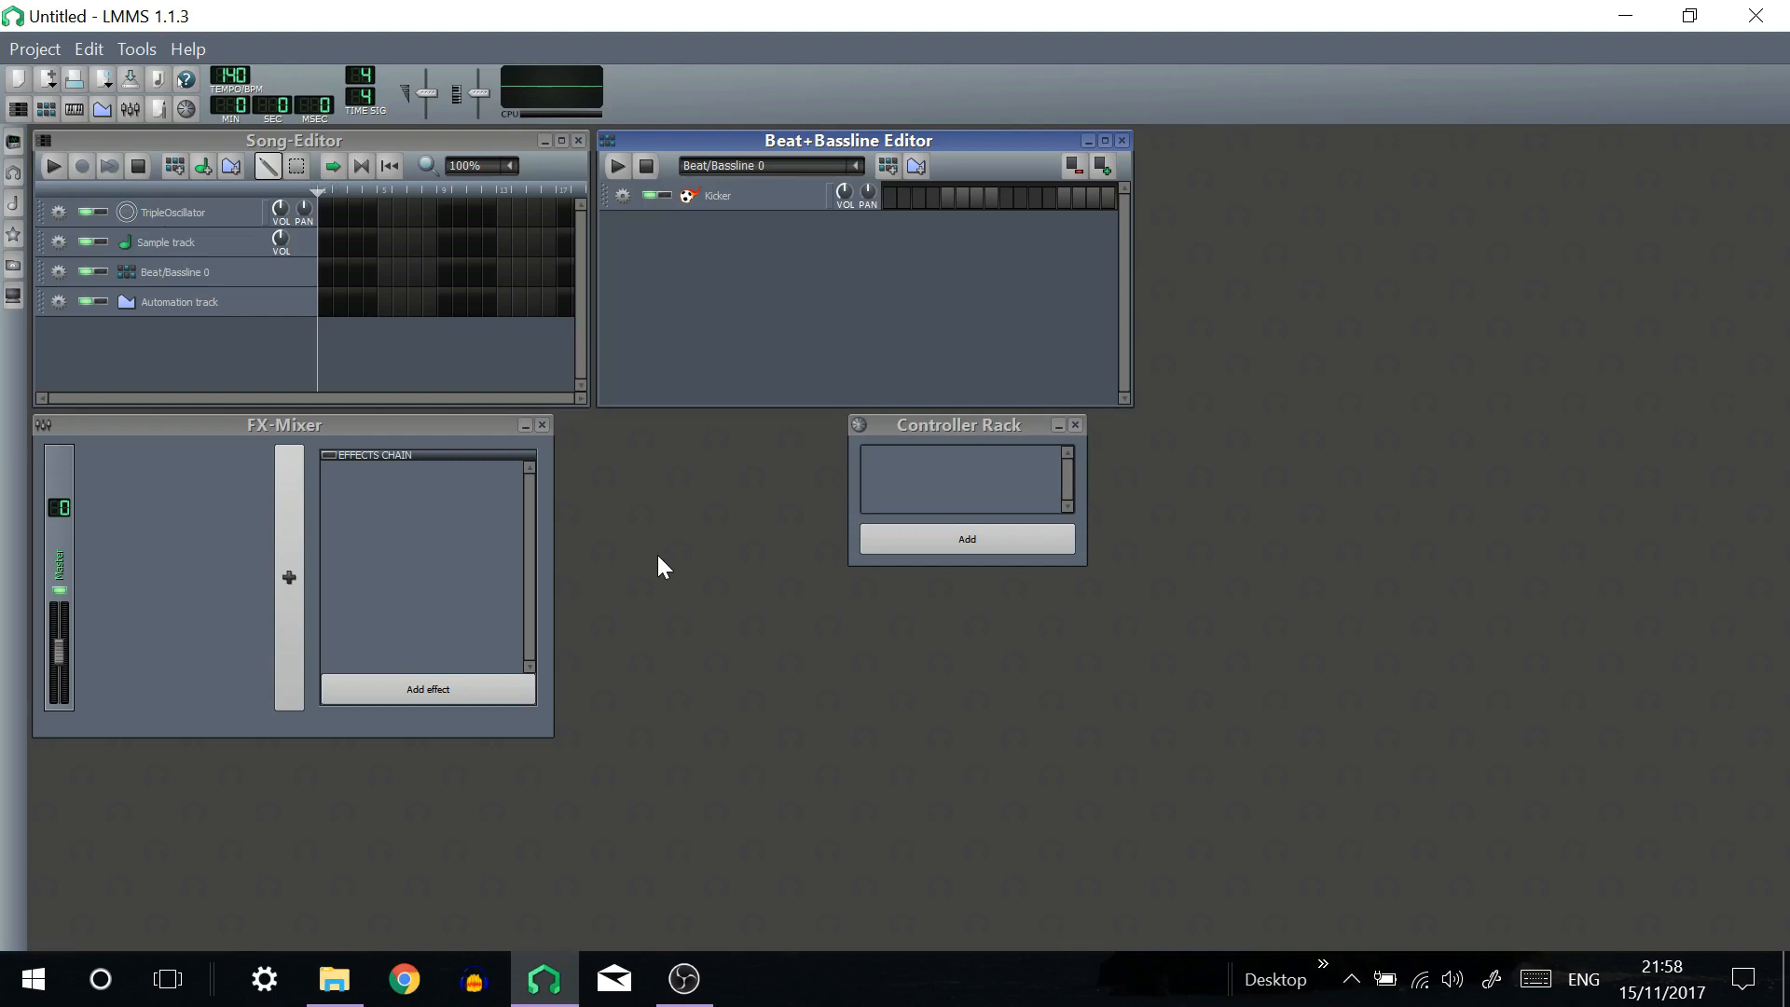
{"action": "mouse_move", "coordinate": [136, 49]}
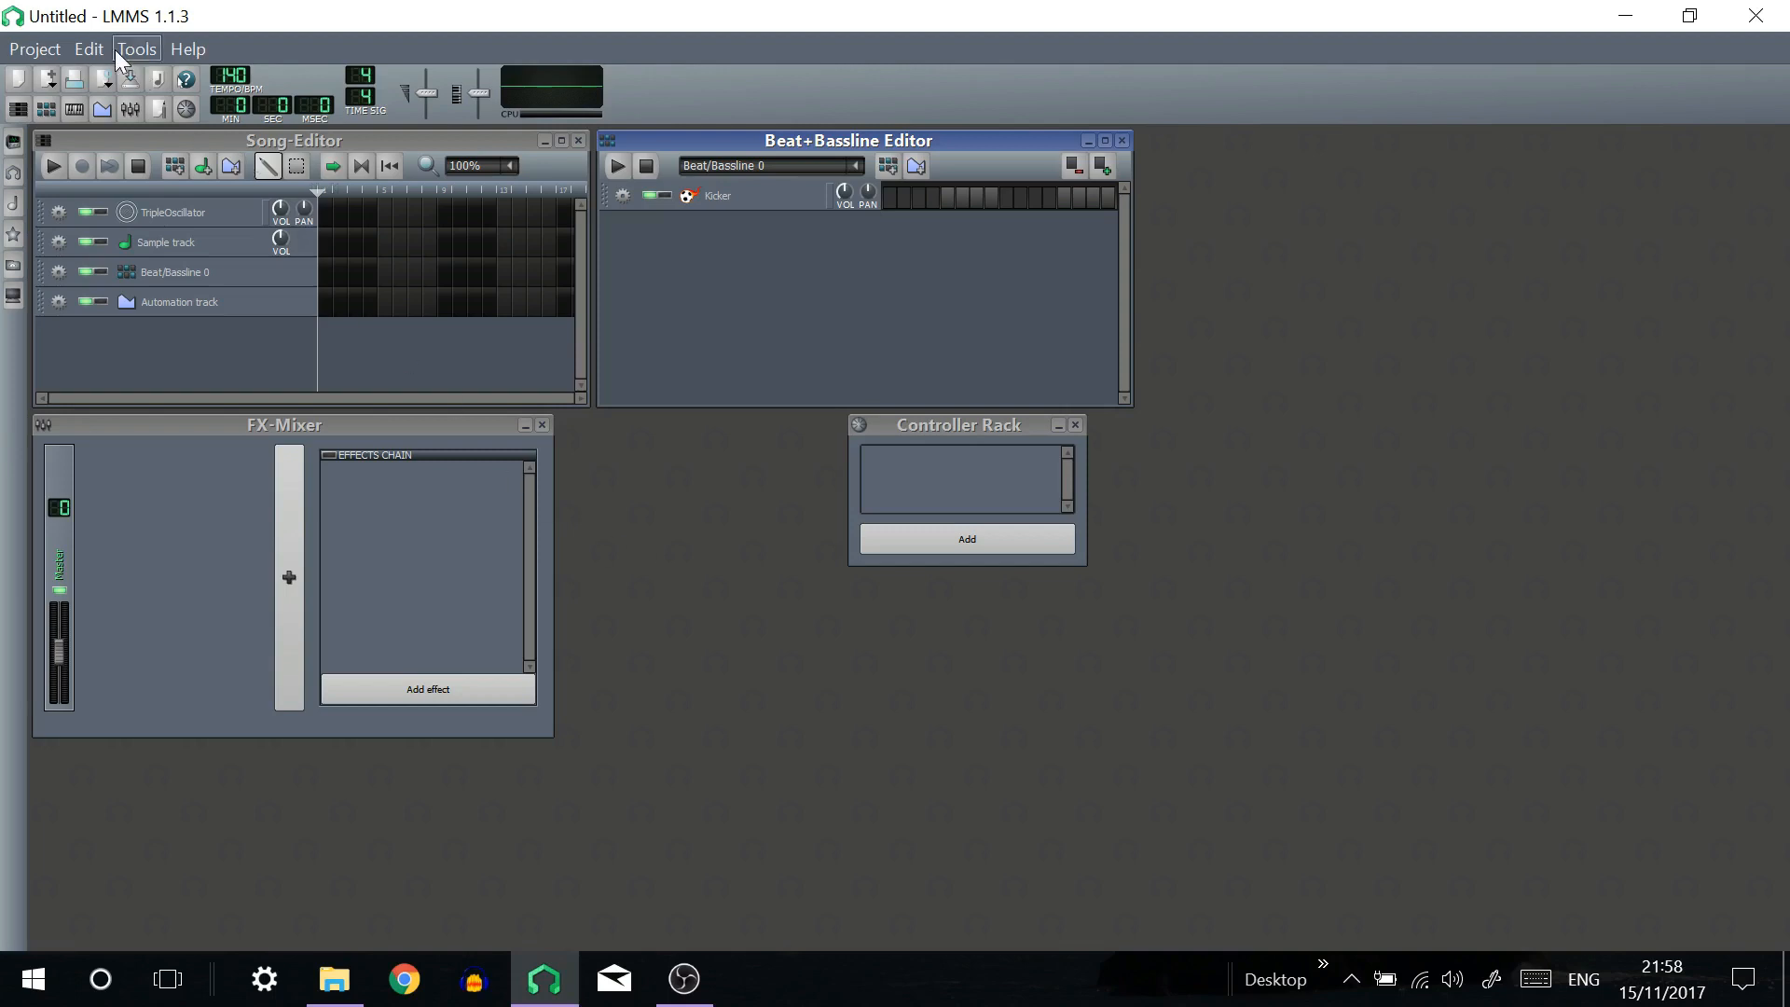
Check in Settings > Paths that the VST plugin directory points to Program Files\VstPlugins.
{"action": "left_click", "coordinate": [136, 49]}
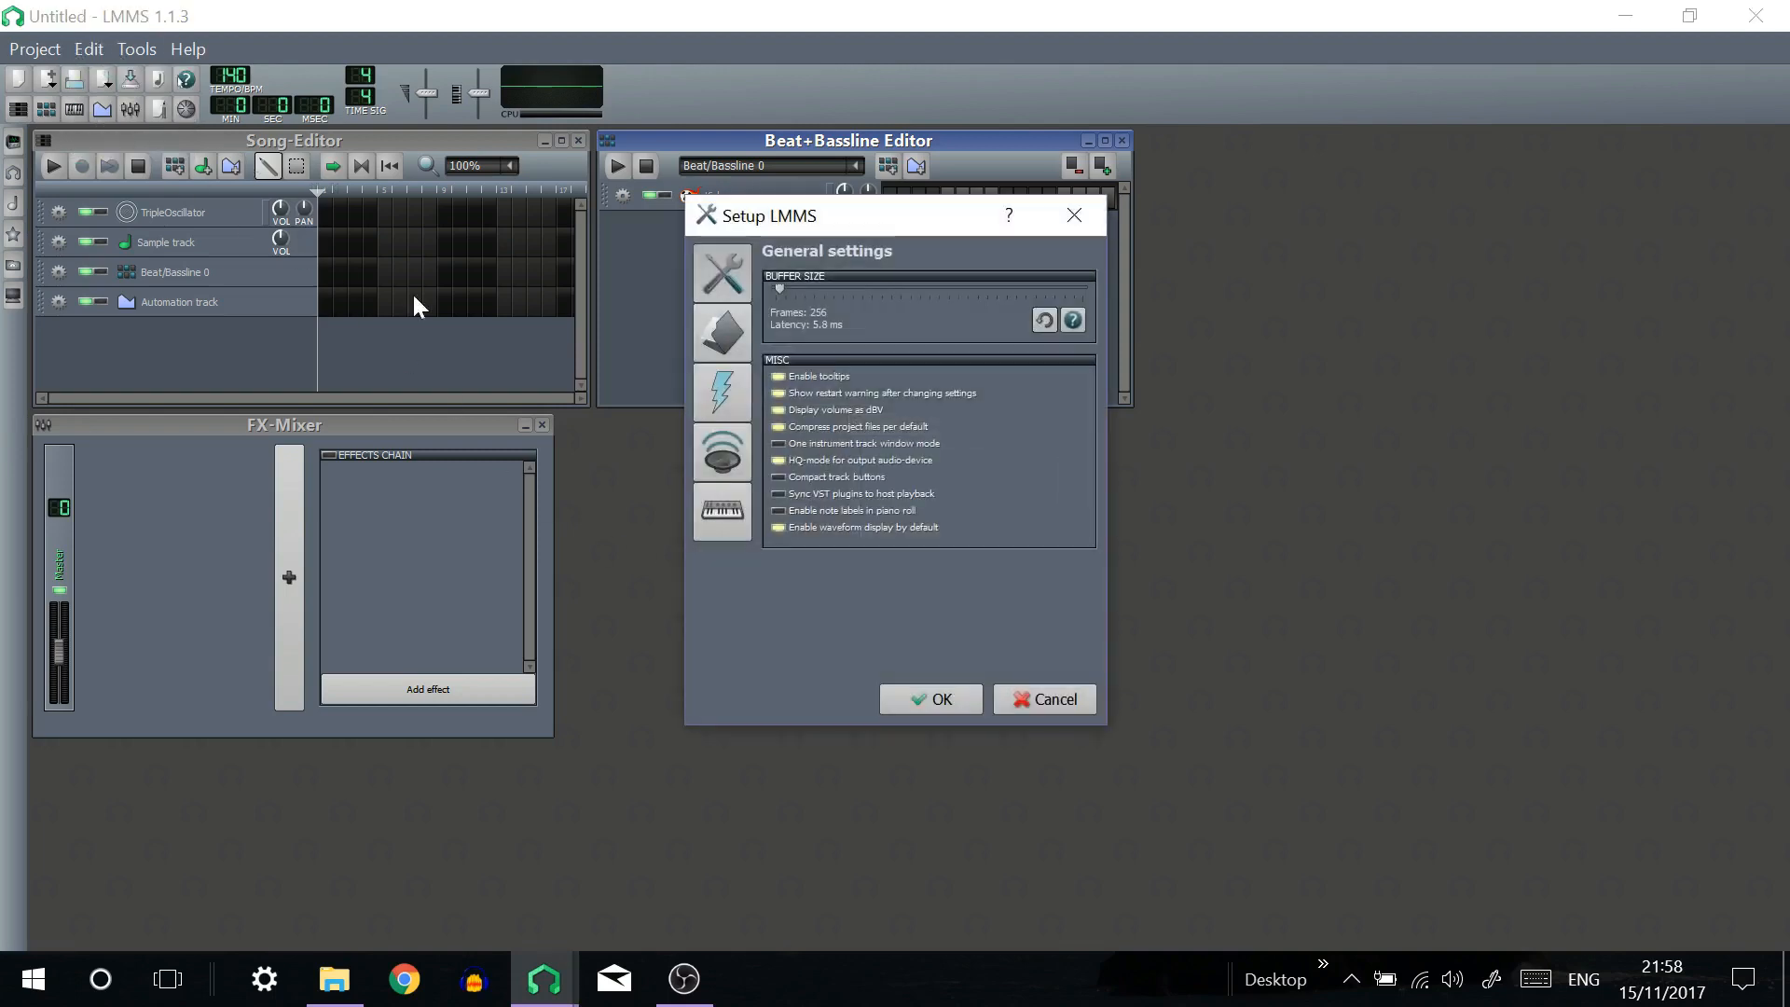
{"action": "left_click", "coordinate": [721, 332]}
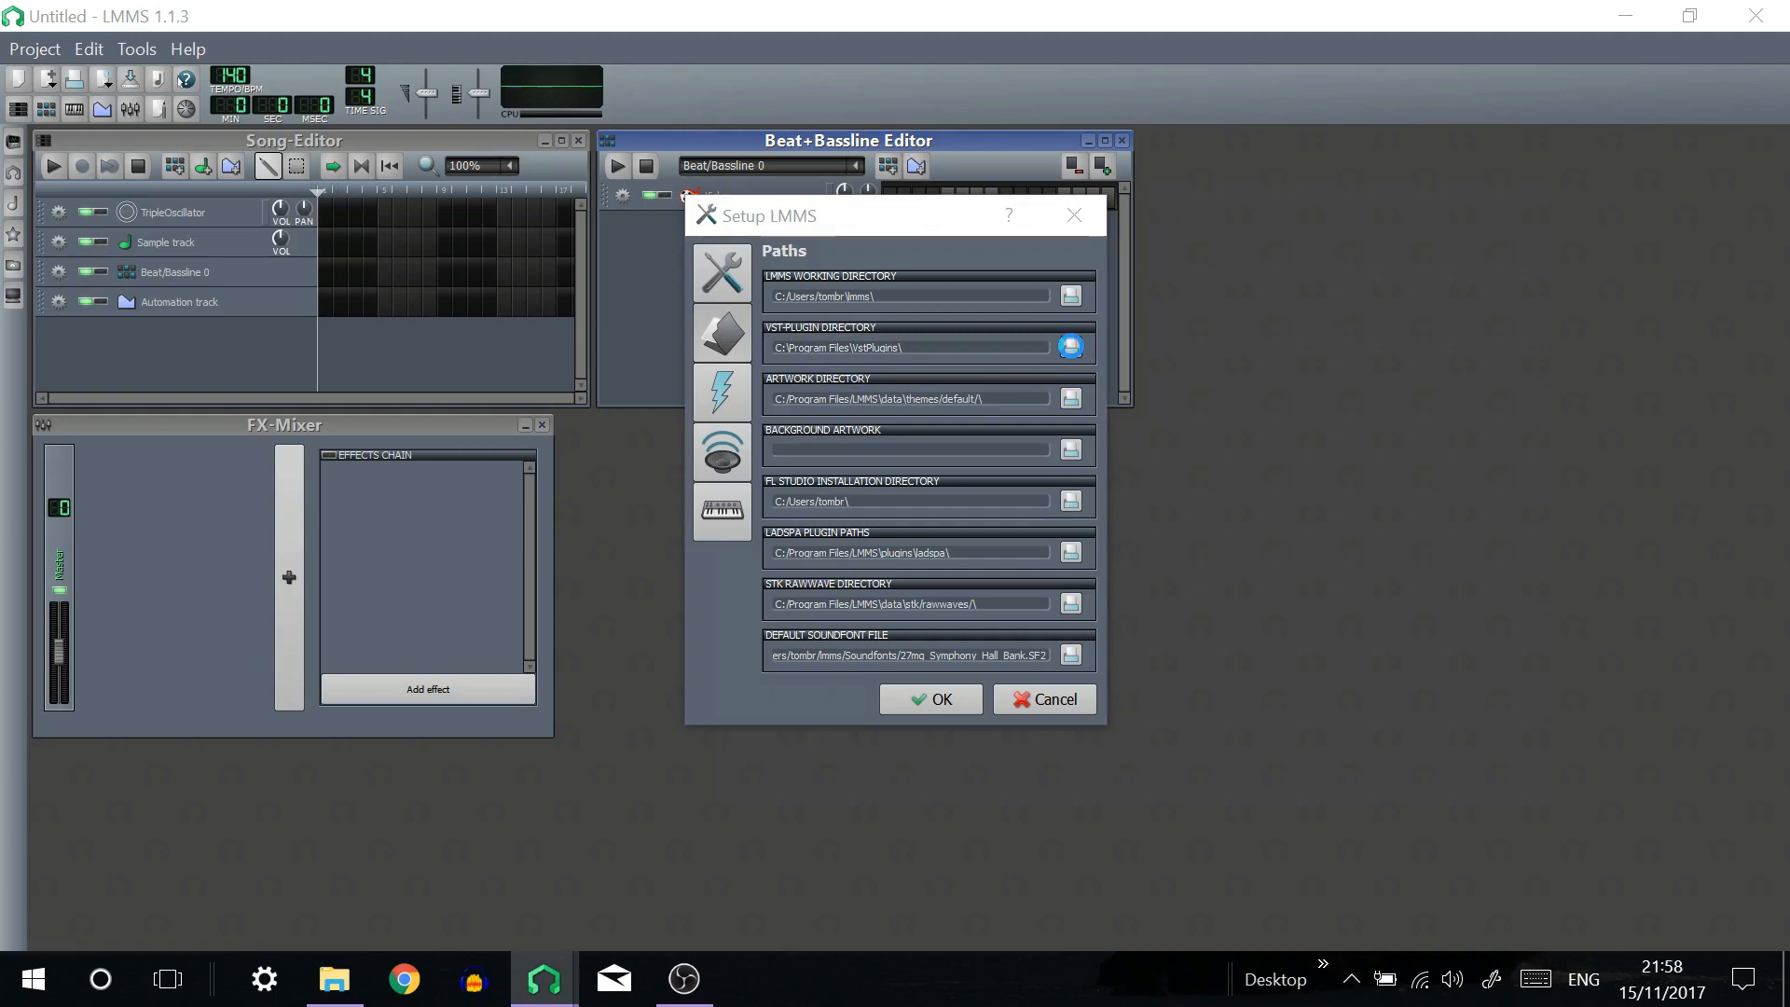
{"action": "left_click", "coordinate": [1071, 347]}
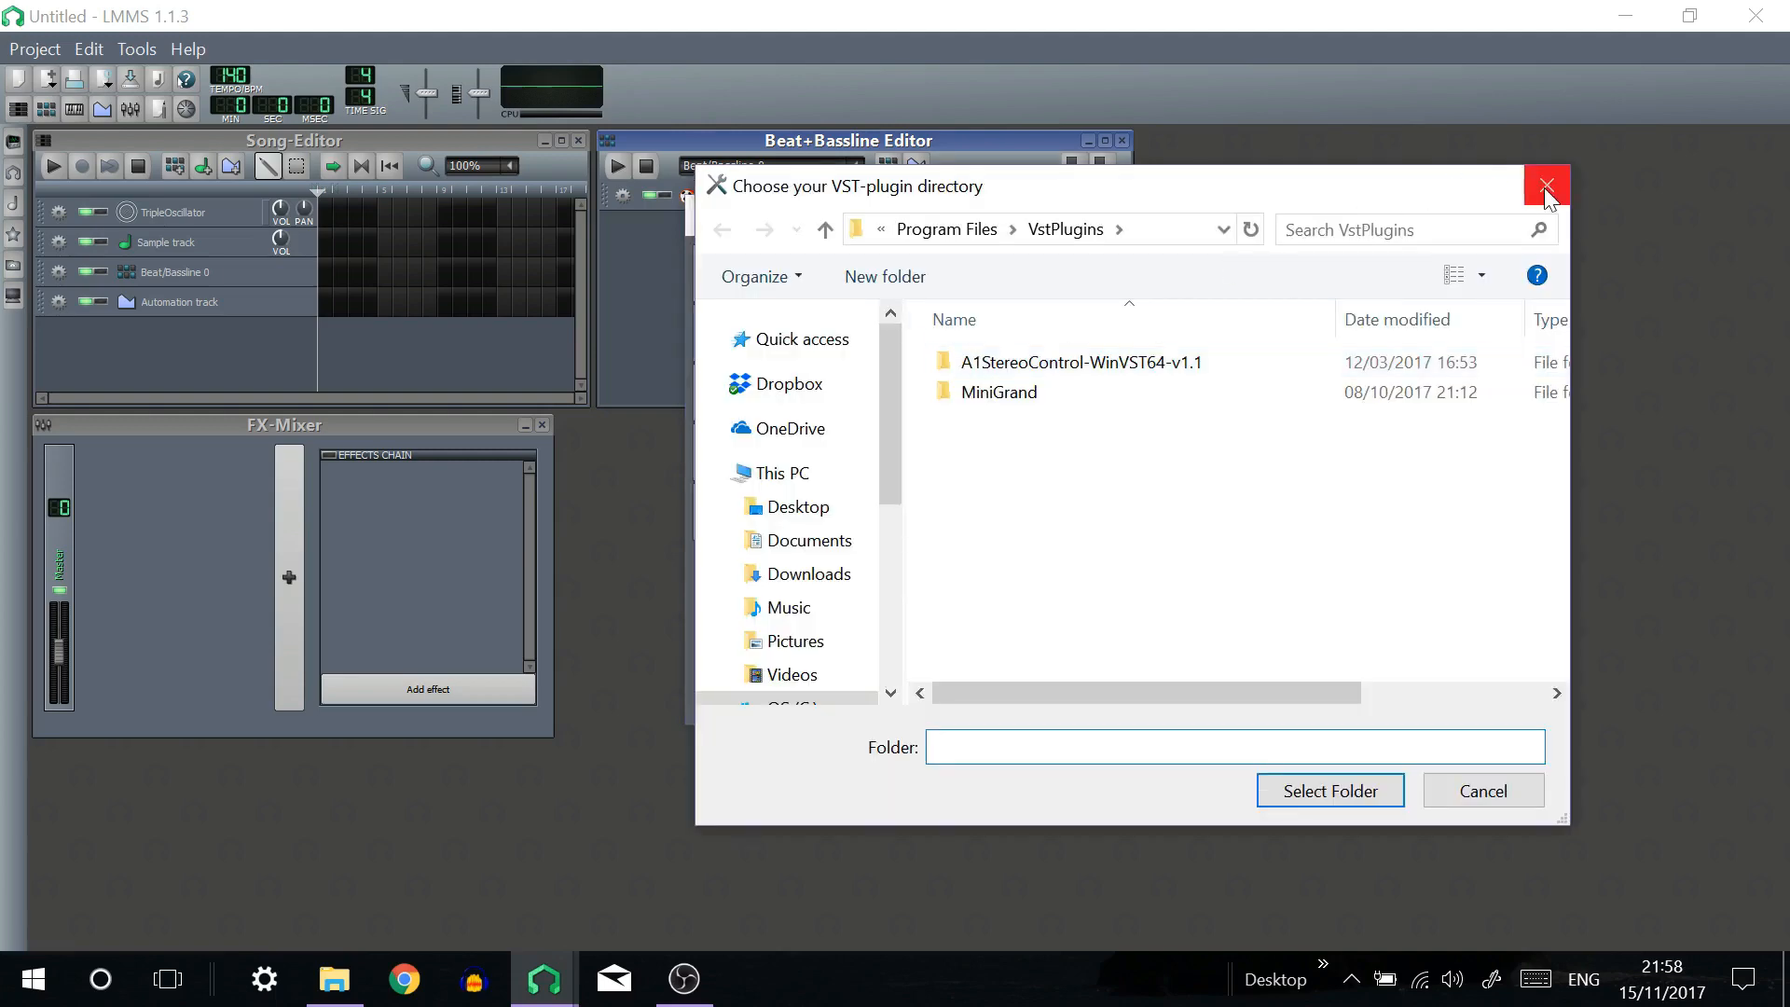
{"action": "left_click", "coordinate": [1543, 185]}
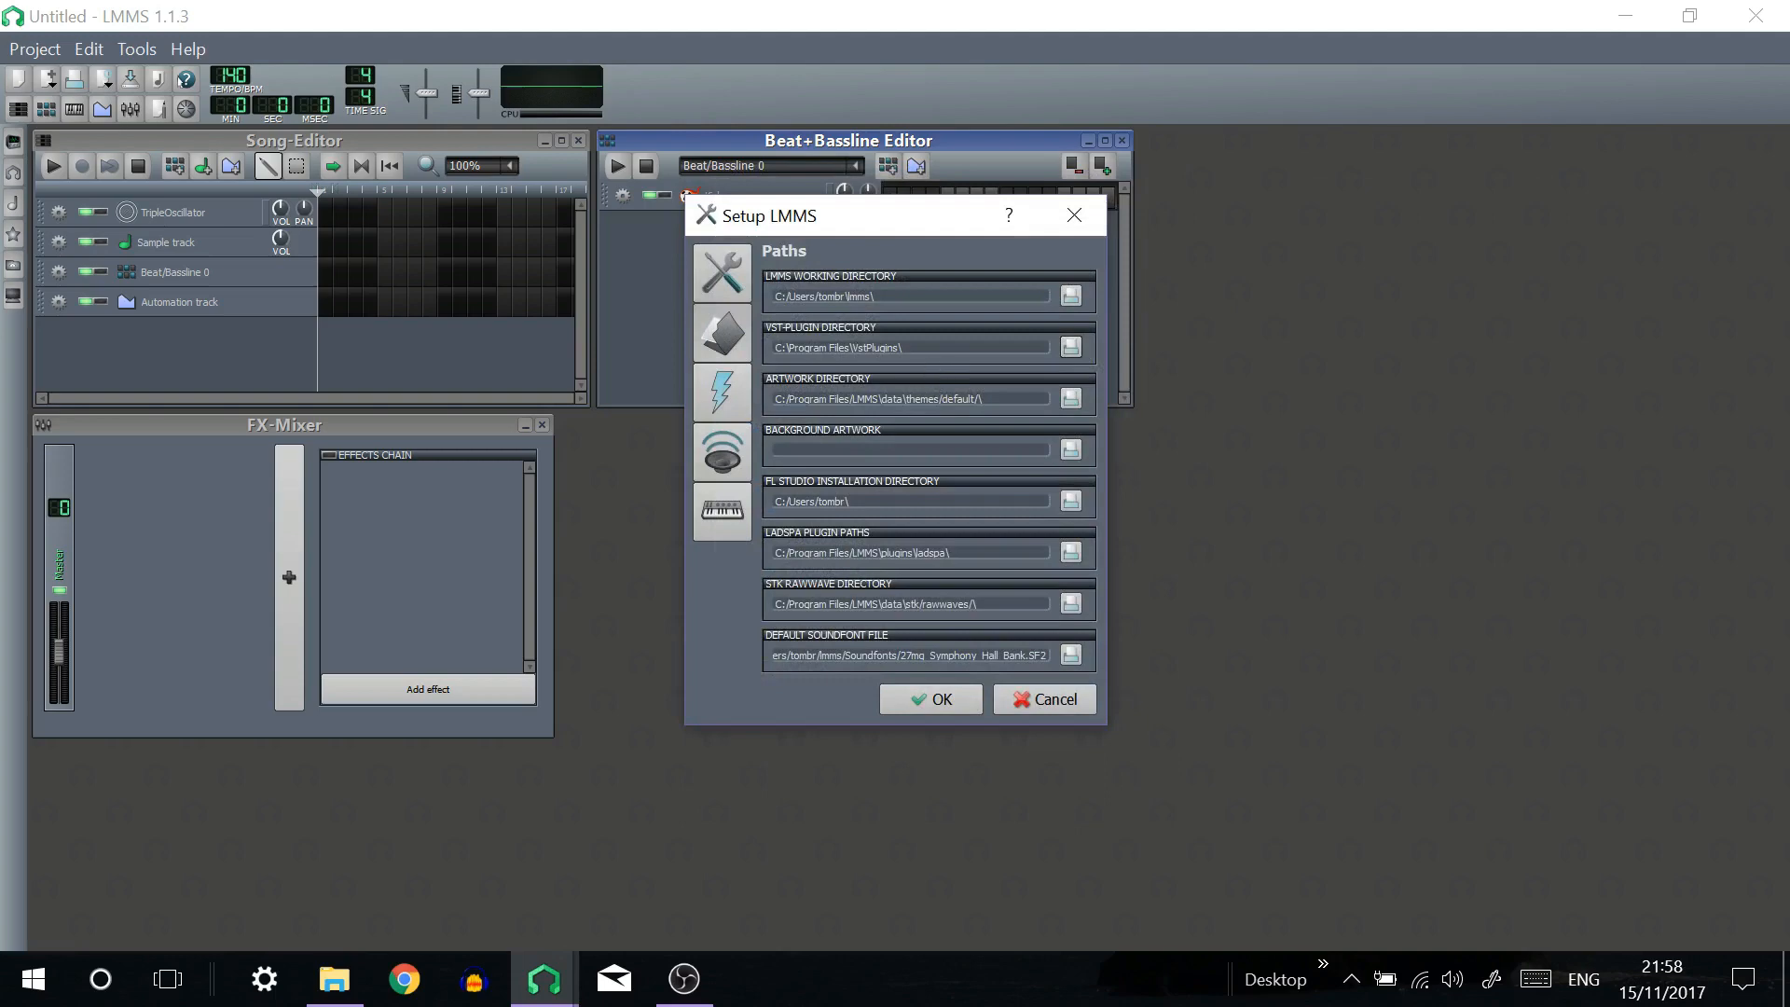
Browse C:\Program Files\VstPlugins in File Explorer and locate BuzMaxi3.dll.
{"action": "left_click", "coordinate": [908, 347]}
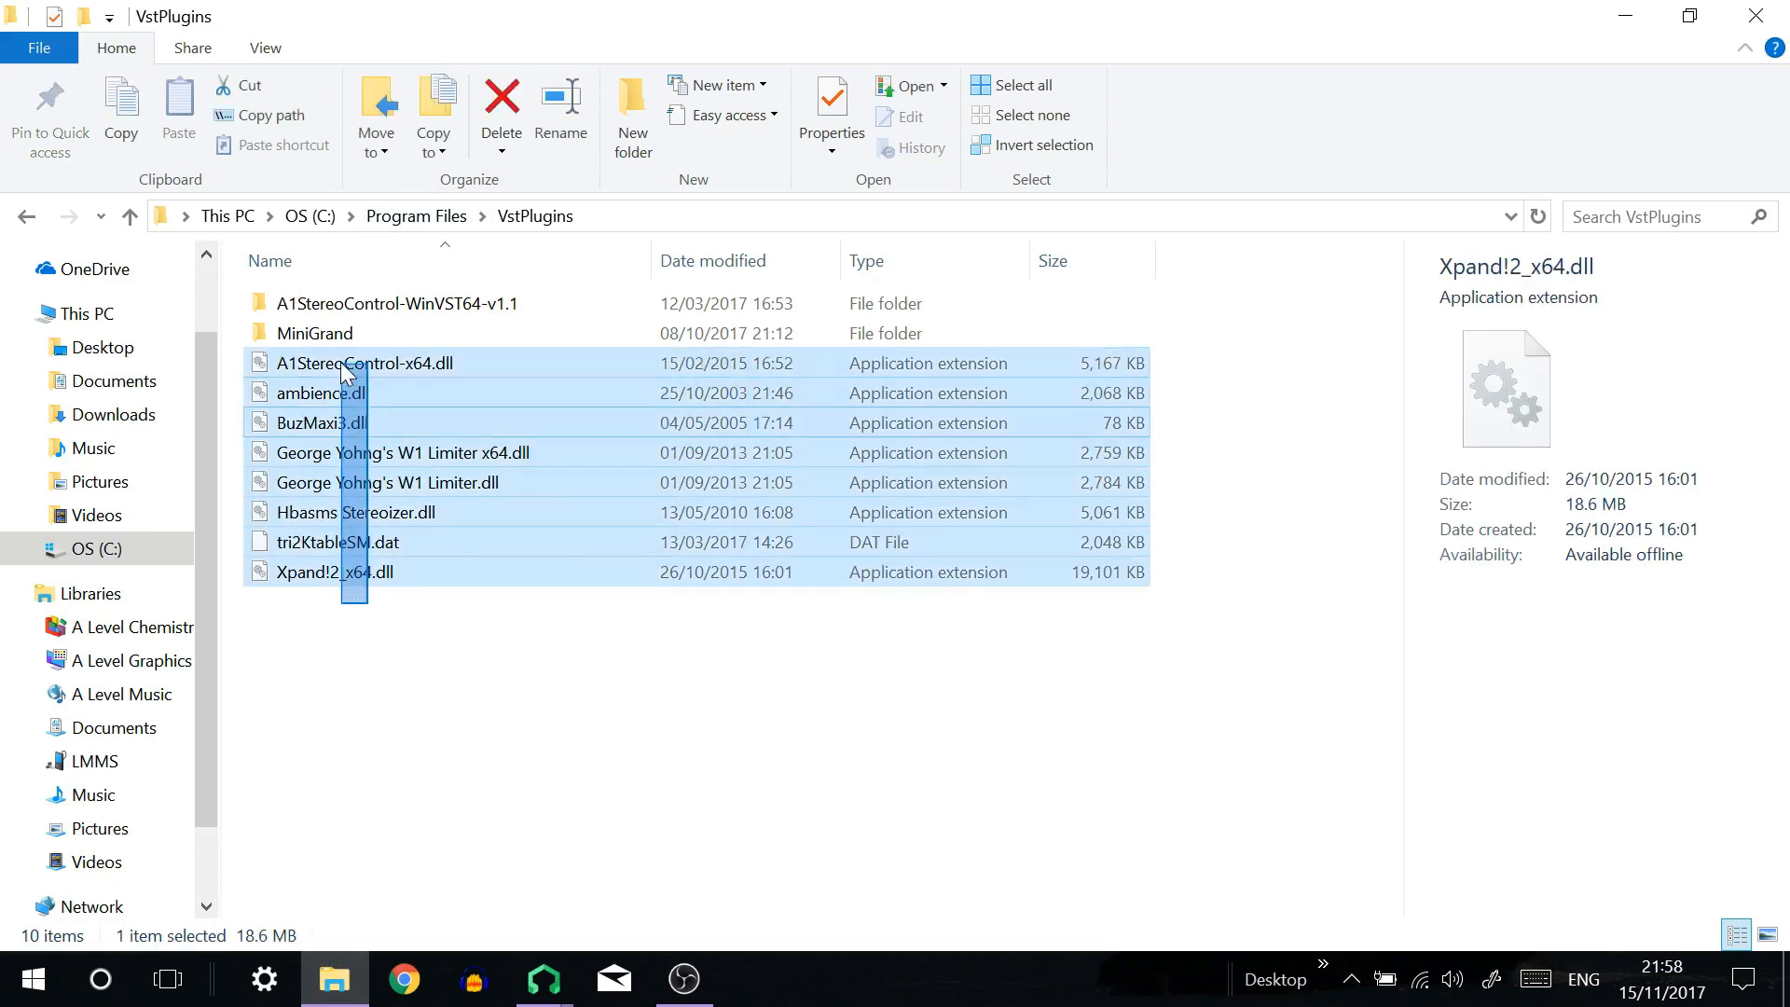
{"action": "left_click", "coordinate": [313, 331]}
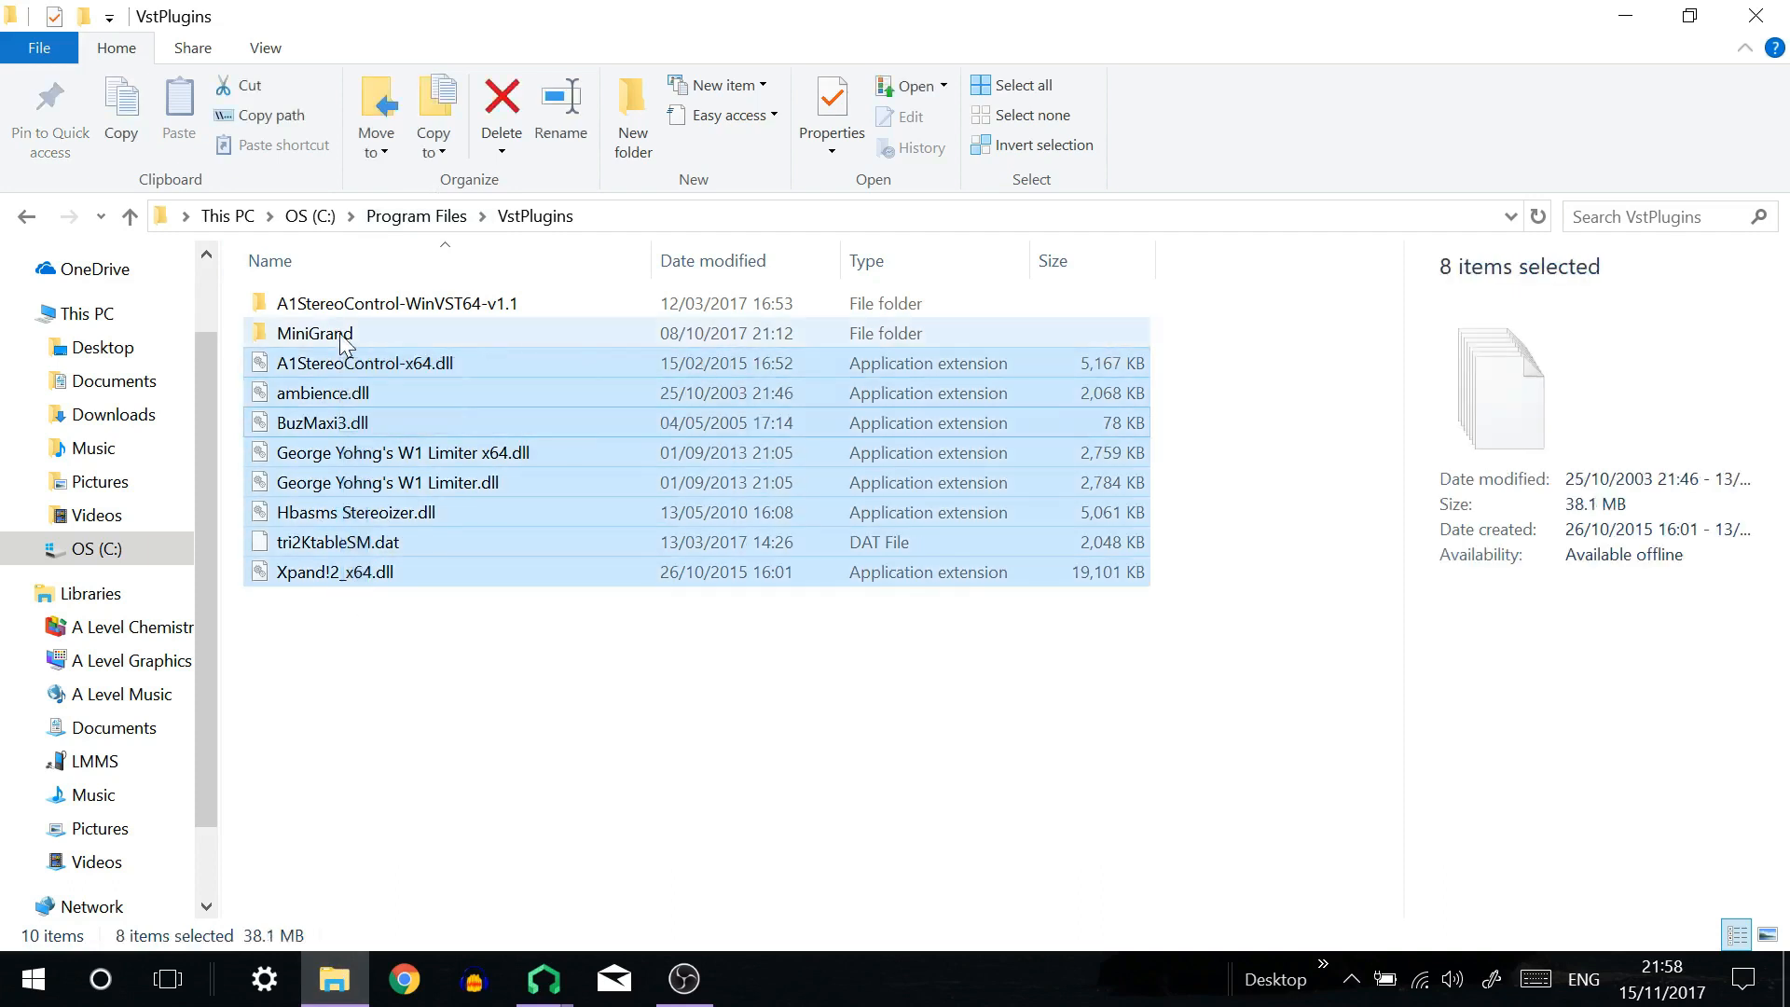
{"action": "left_click", "coordinate": [313, 331]}
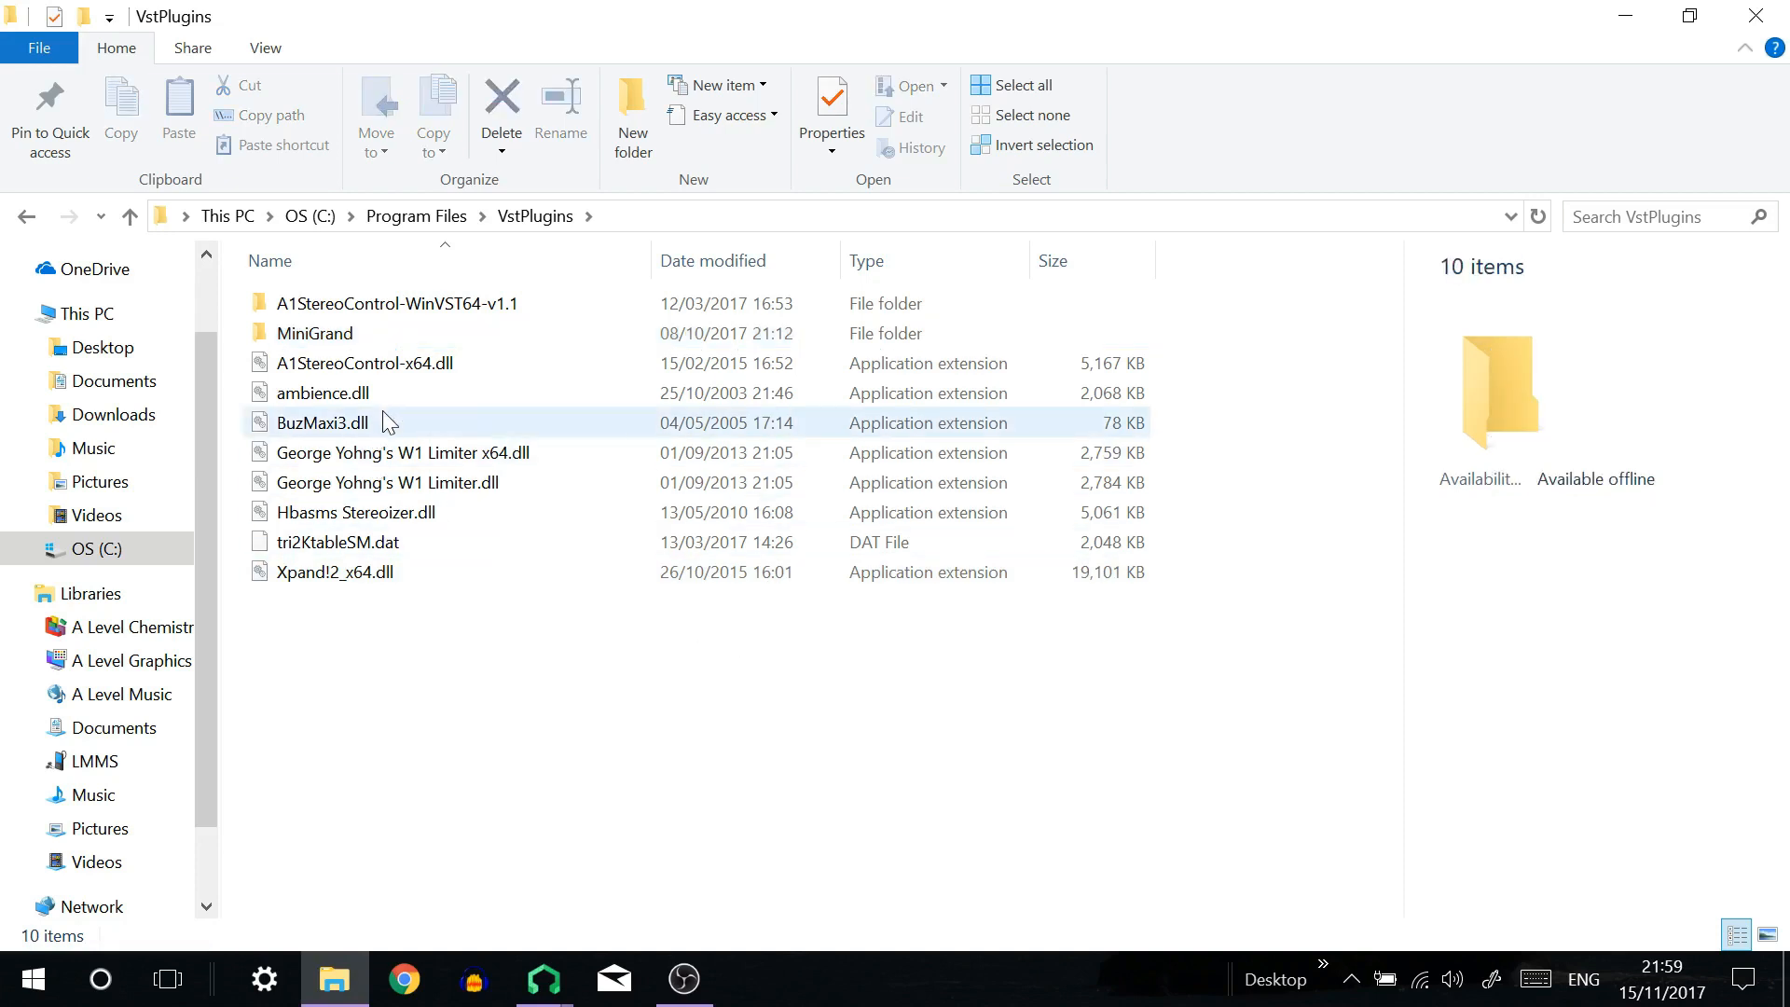
{"action": "left_click", "coordinate": [323, 423]}
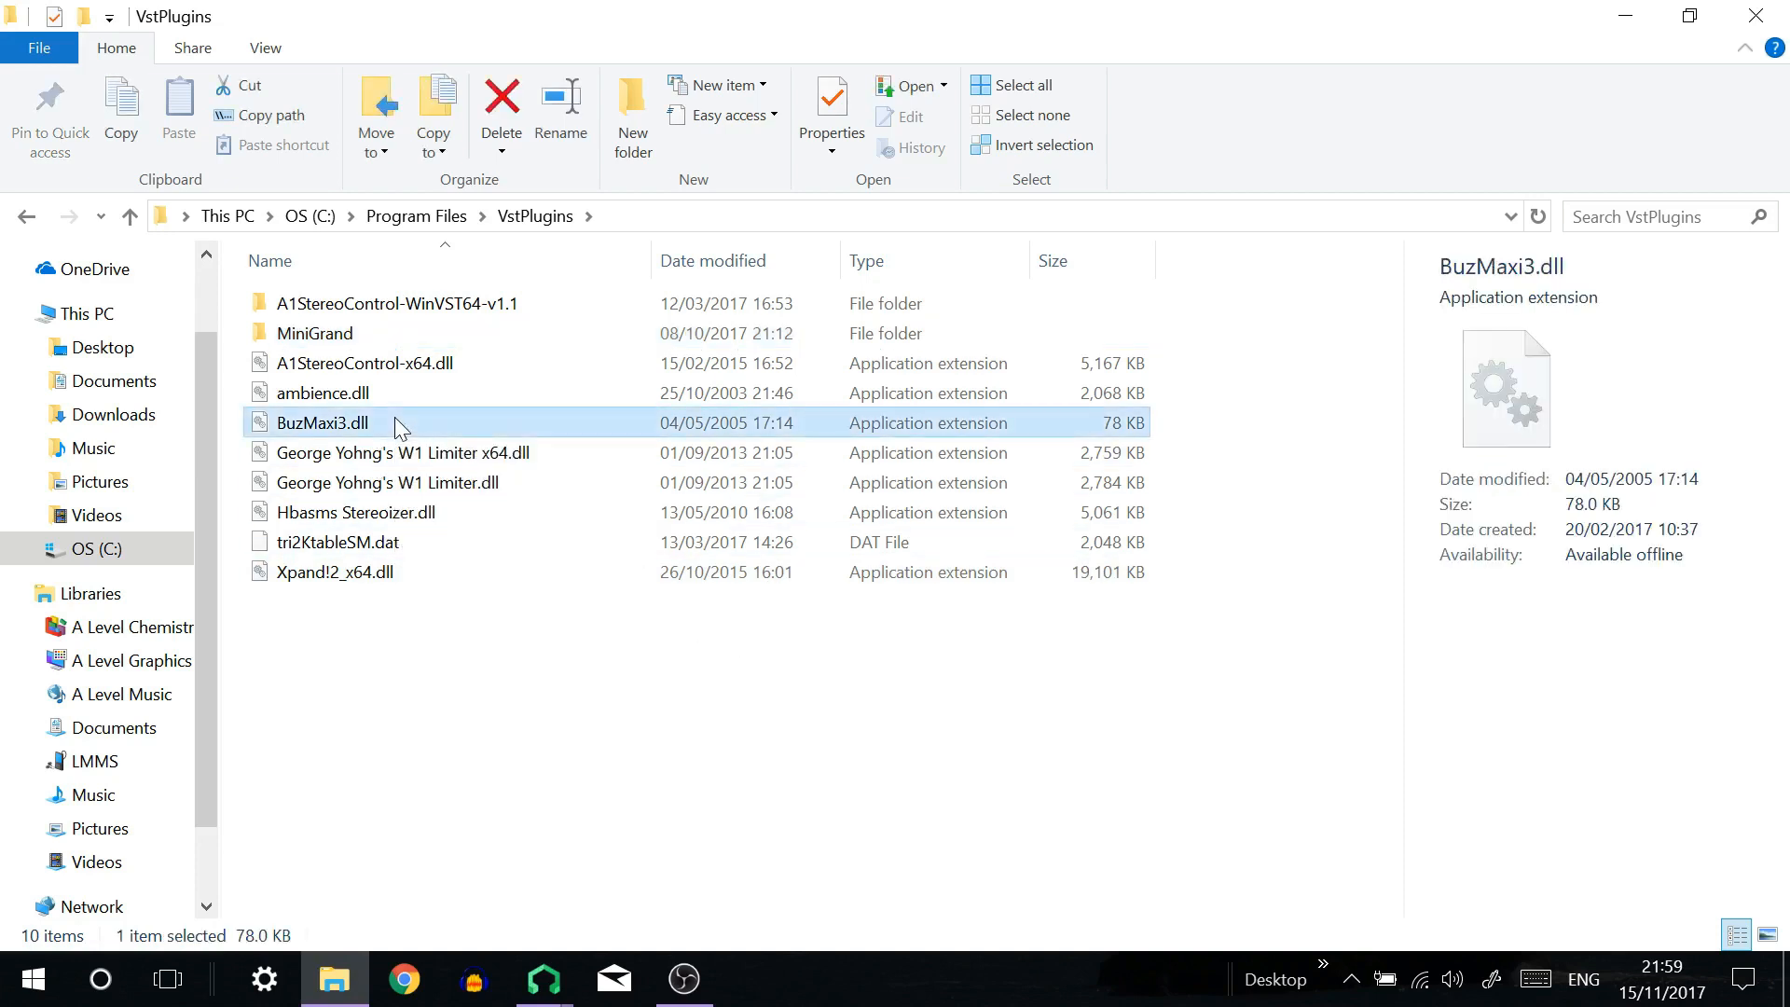
Look inside the MiniGrand folder to confirm MiniGrand_x64.dll, then return to VstPlugins.
{"action": "left_click", "coordinate": [313, 332]}
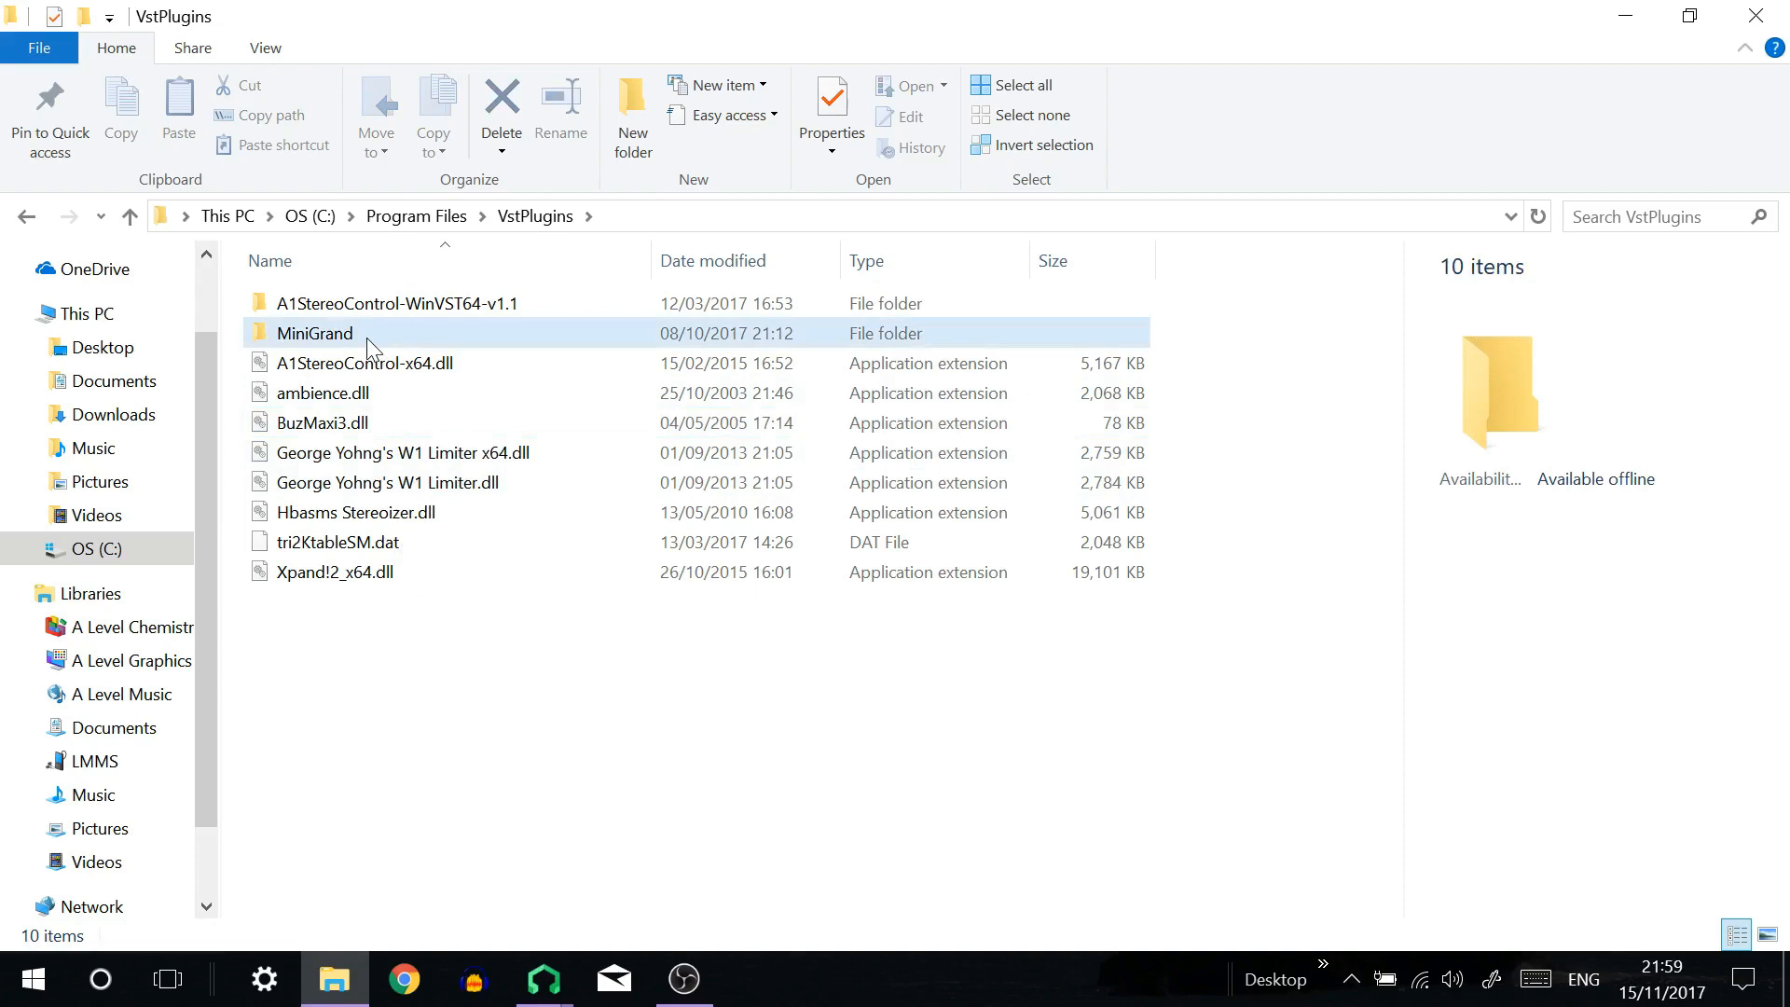
{"action": "double_click", "coordinate": [313, 332]}
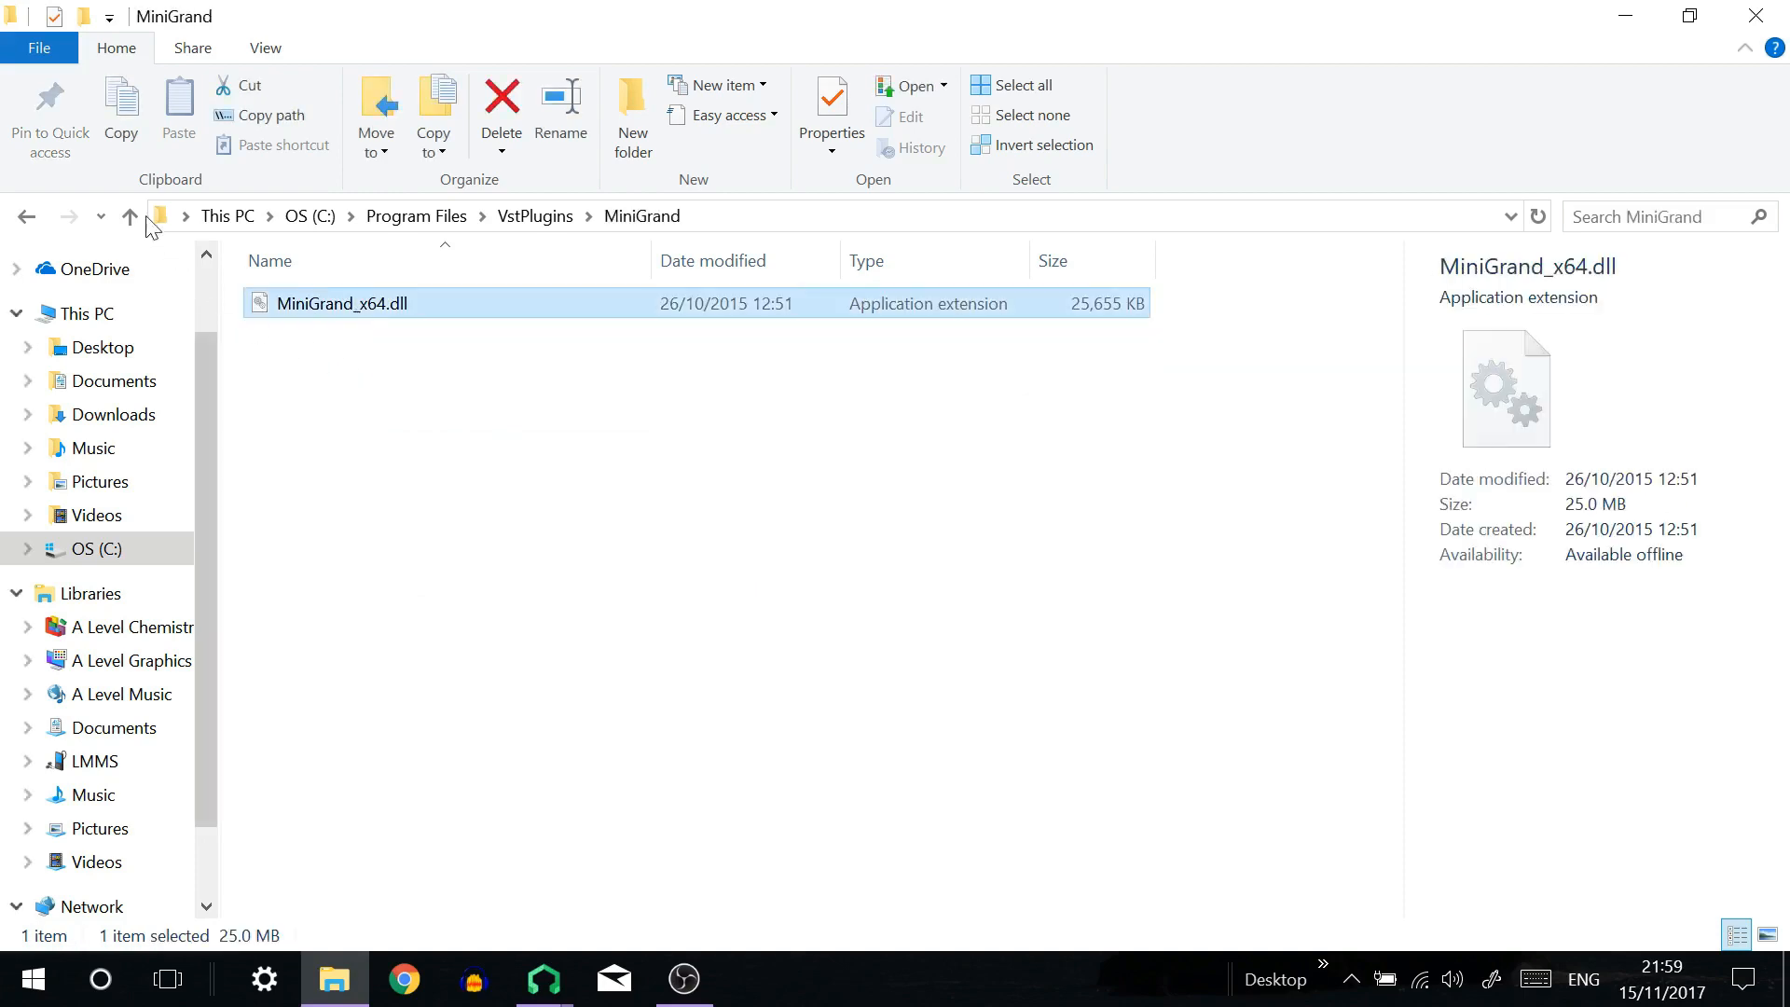
{"action": "left_click", "coordinate": [128, 217]}
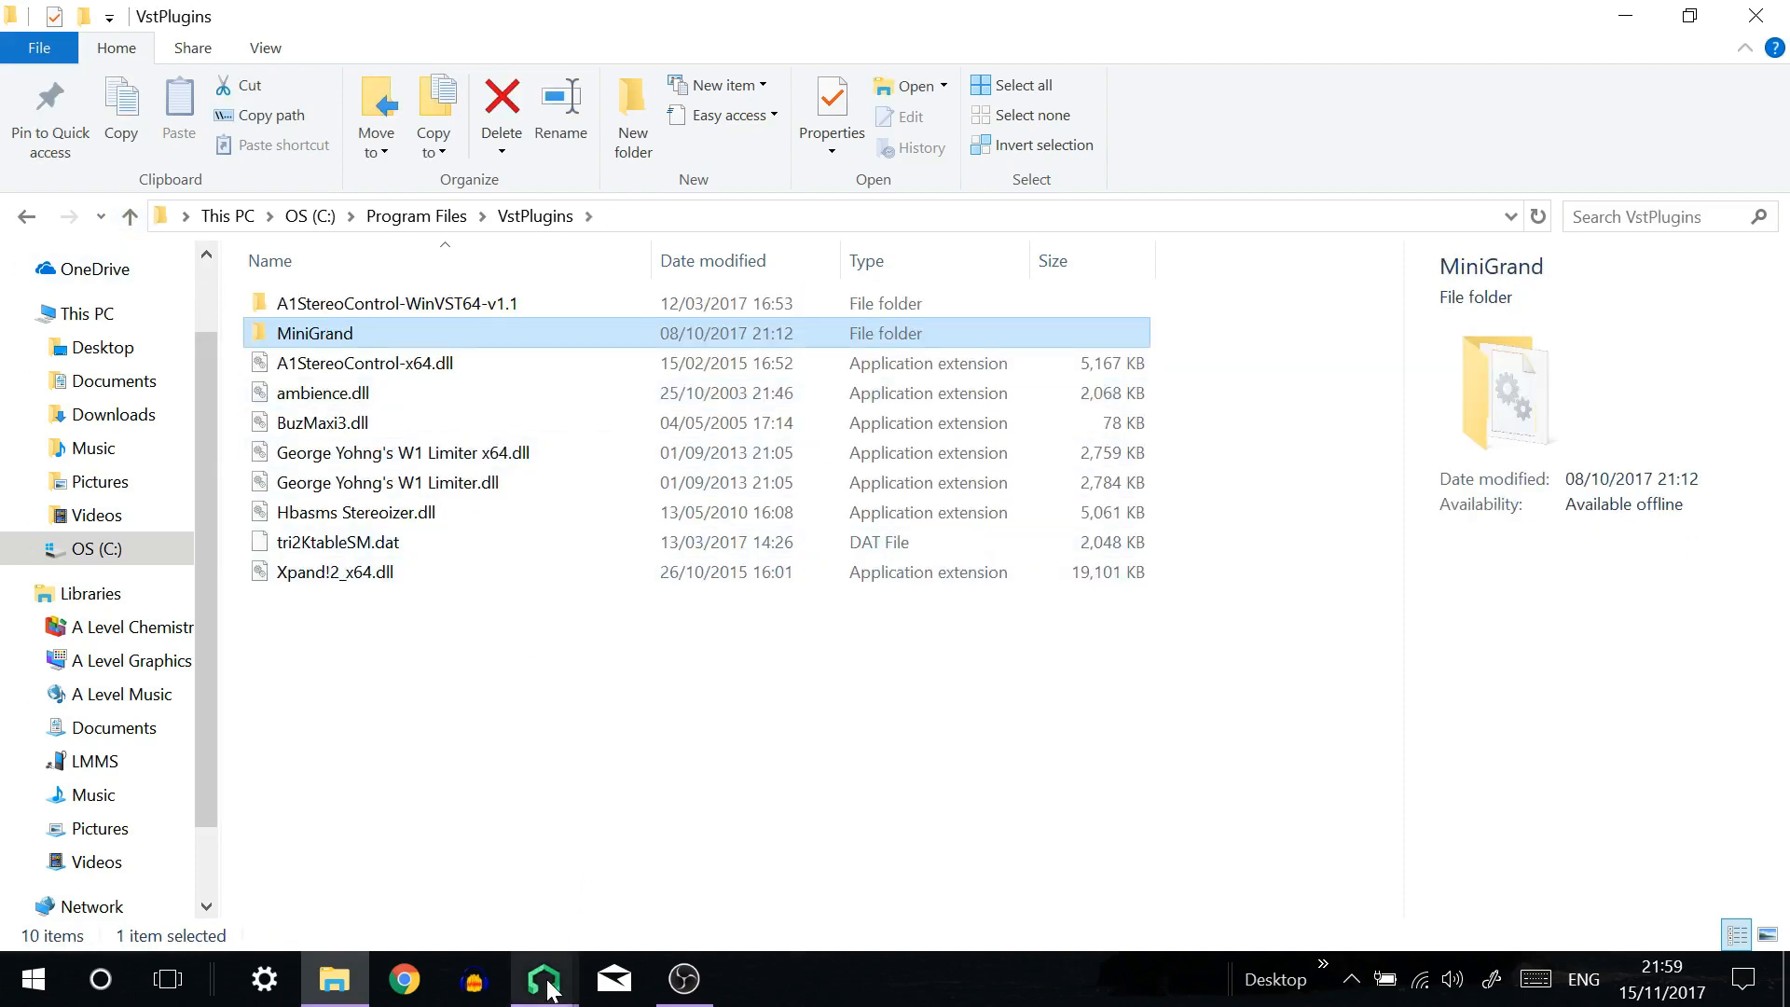
Back in LMMS, confirm the settings and acknowledge the restart notice.
{"action": "left_click", "coordinate": [545, 979]}
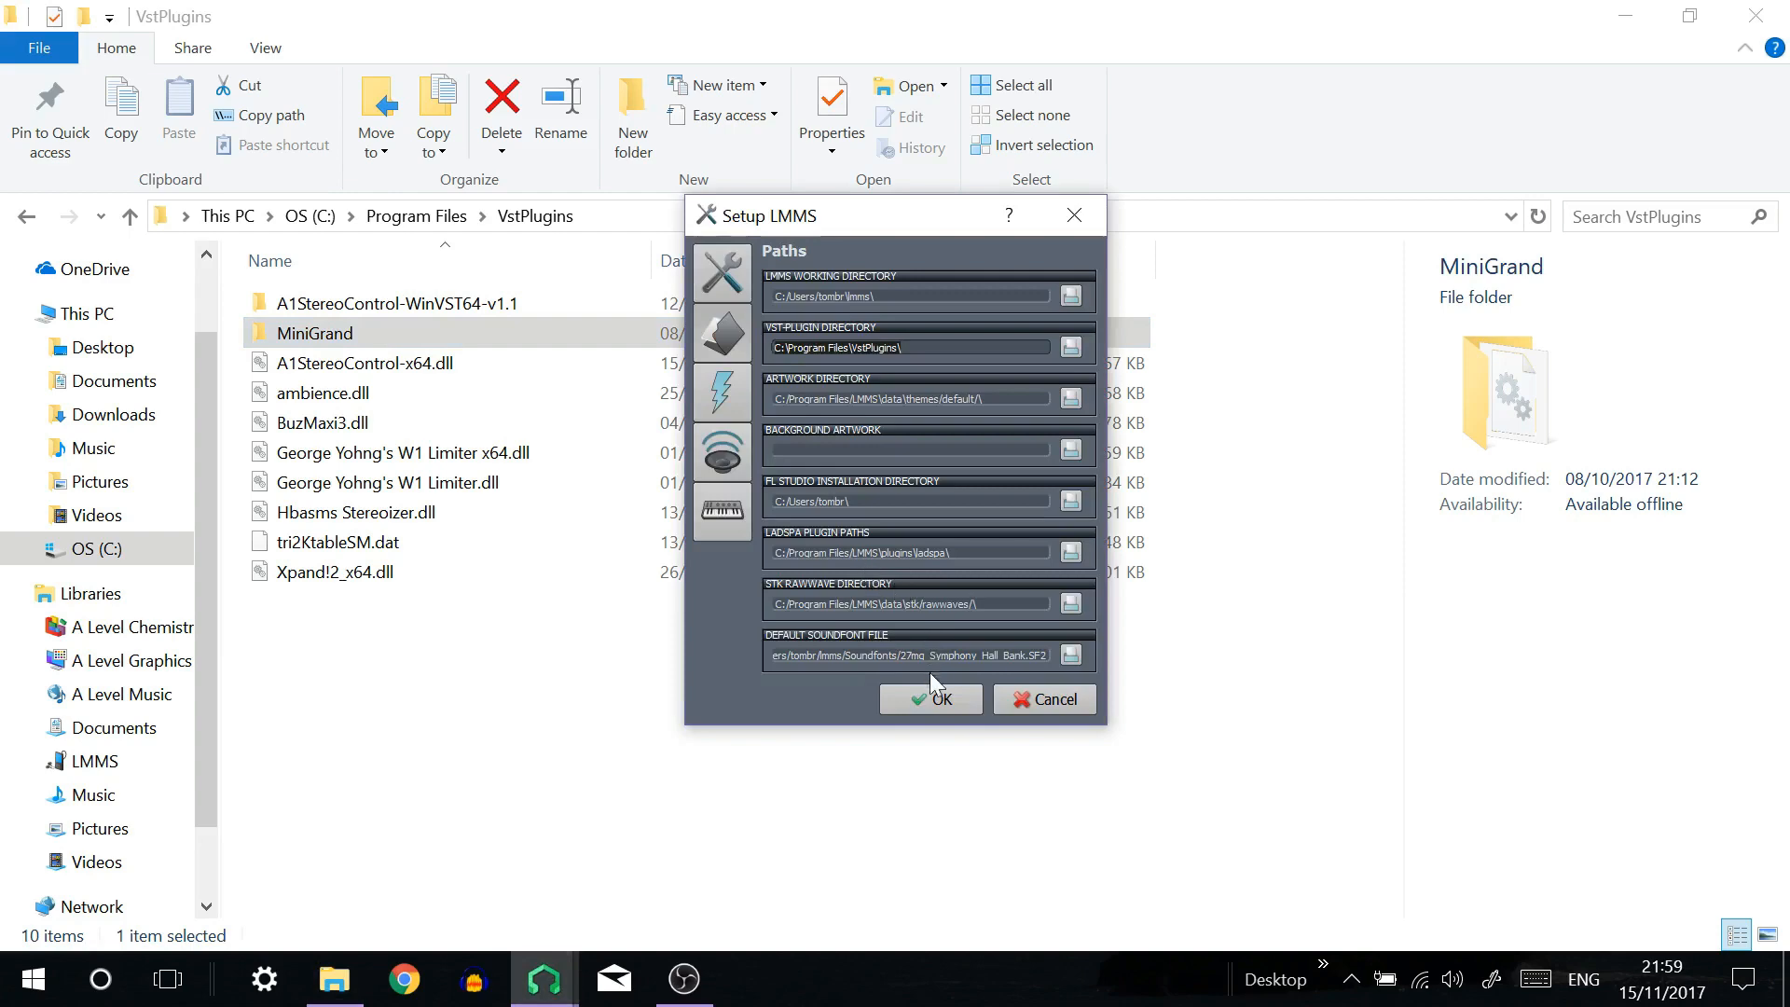
{"action": "left_click", "coordinate": [931, 697]}
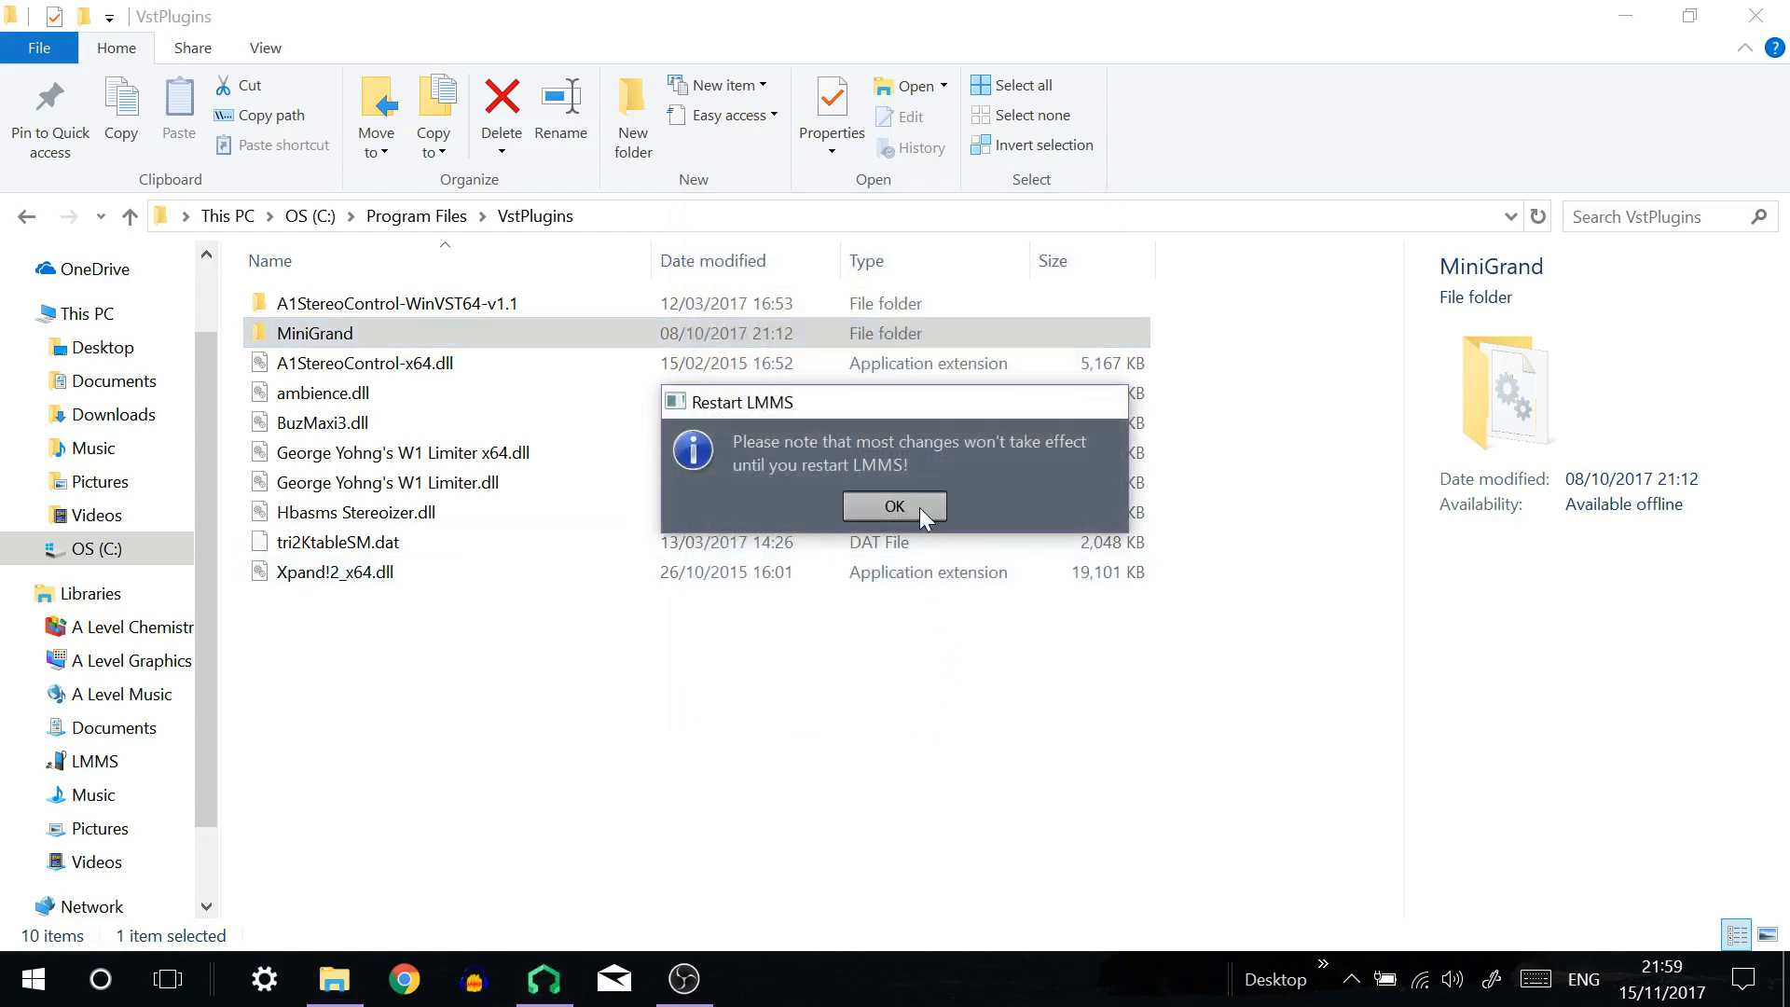
{"action": "left_click", "coordinate": [893, 505]}
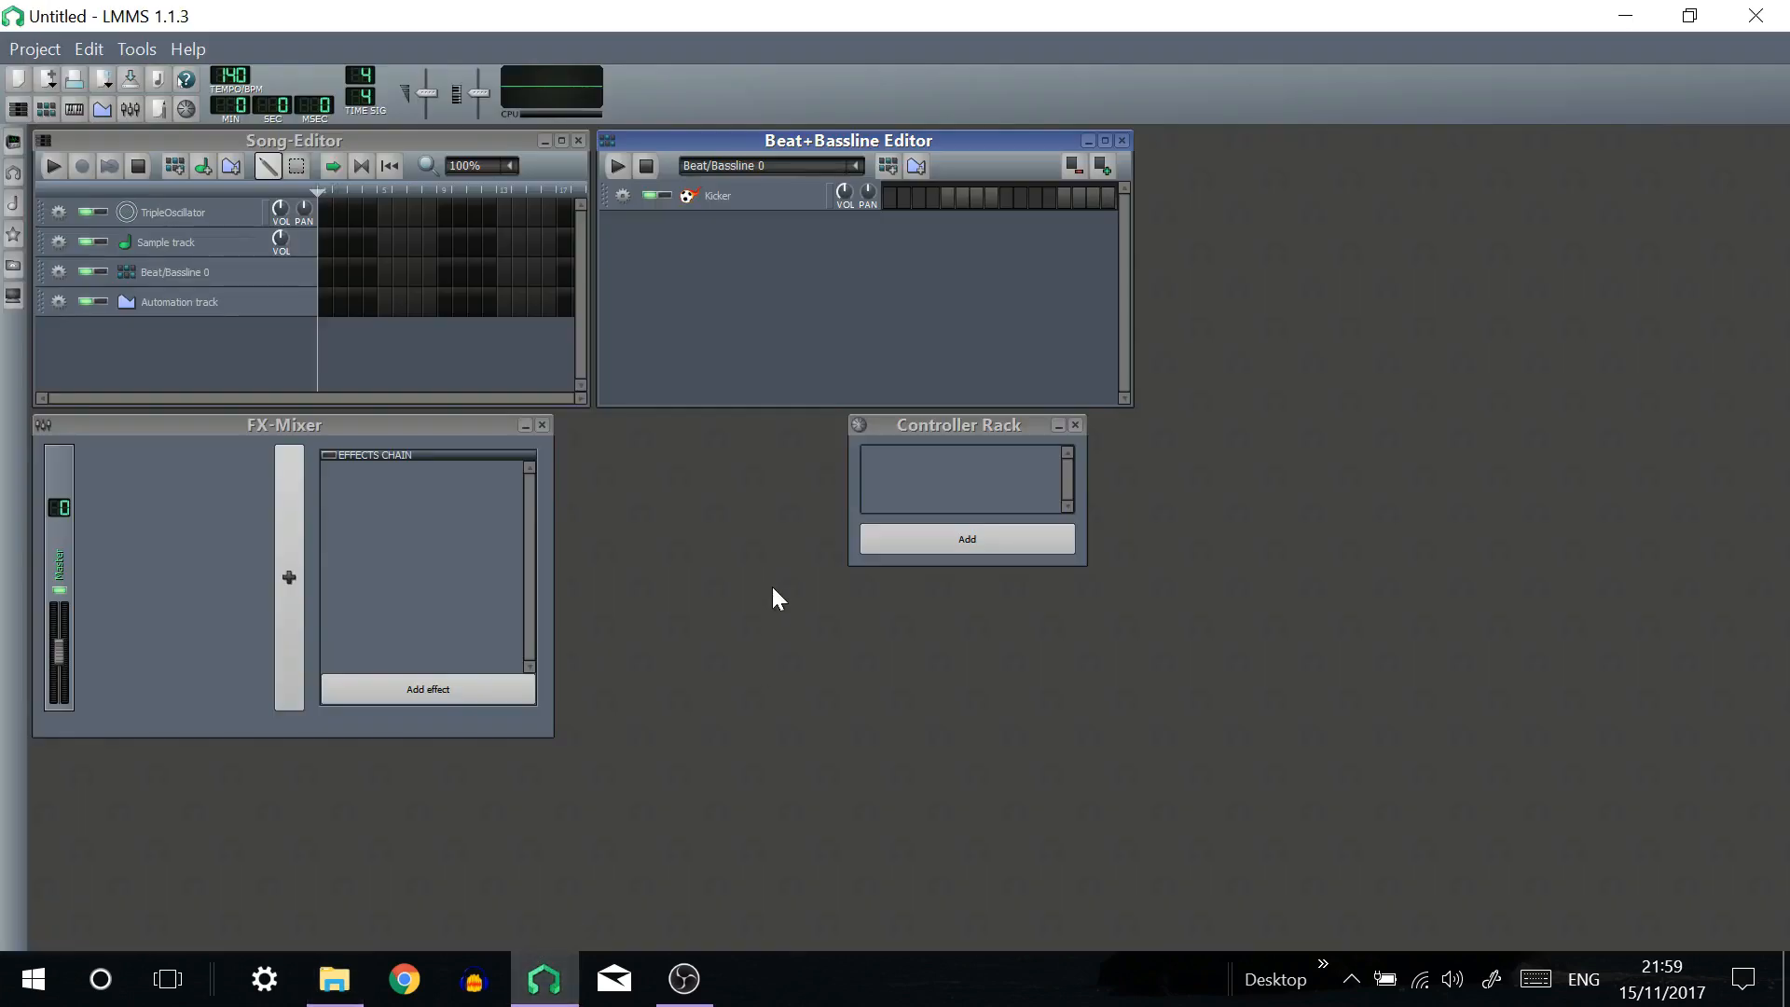
{"action": "mouse_move", "coordinate": [442, 384]}
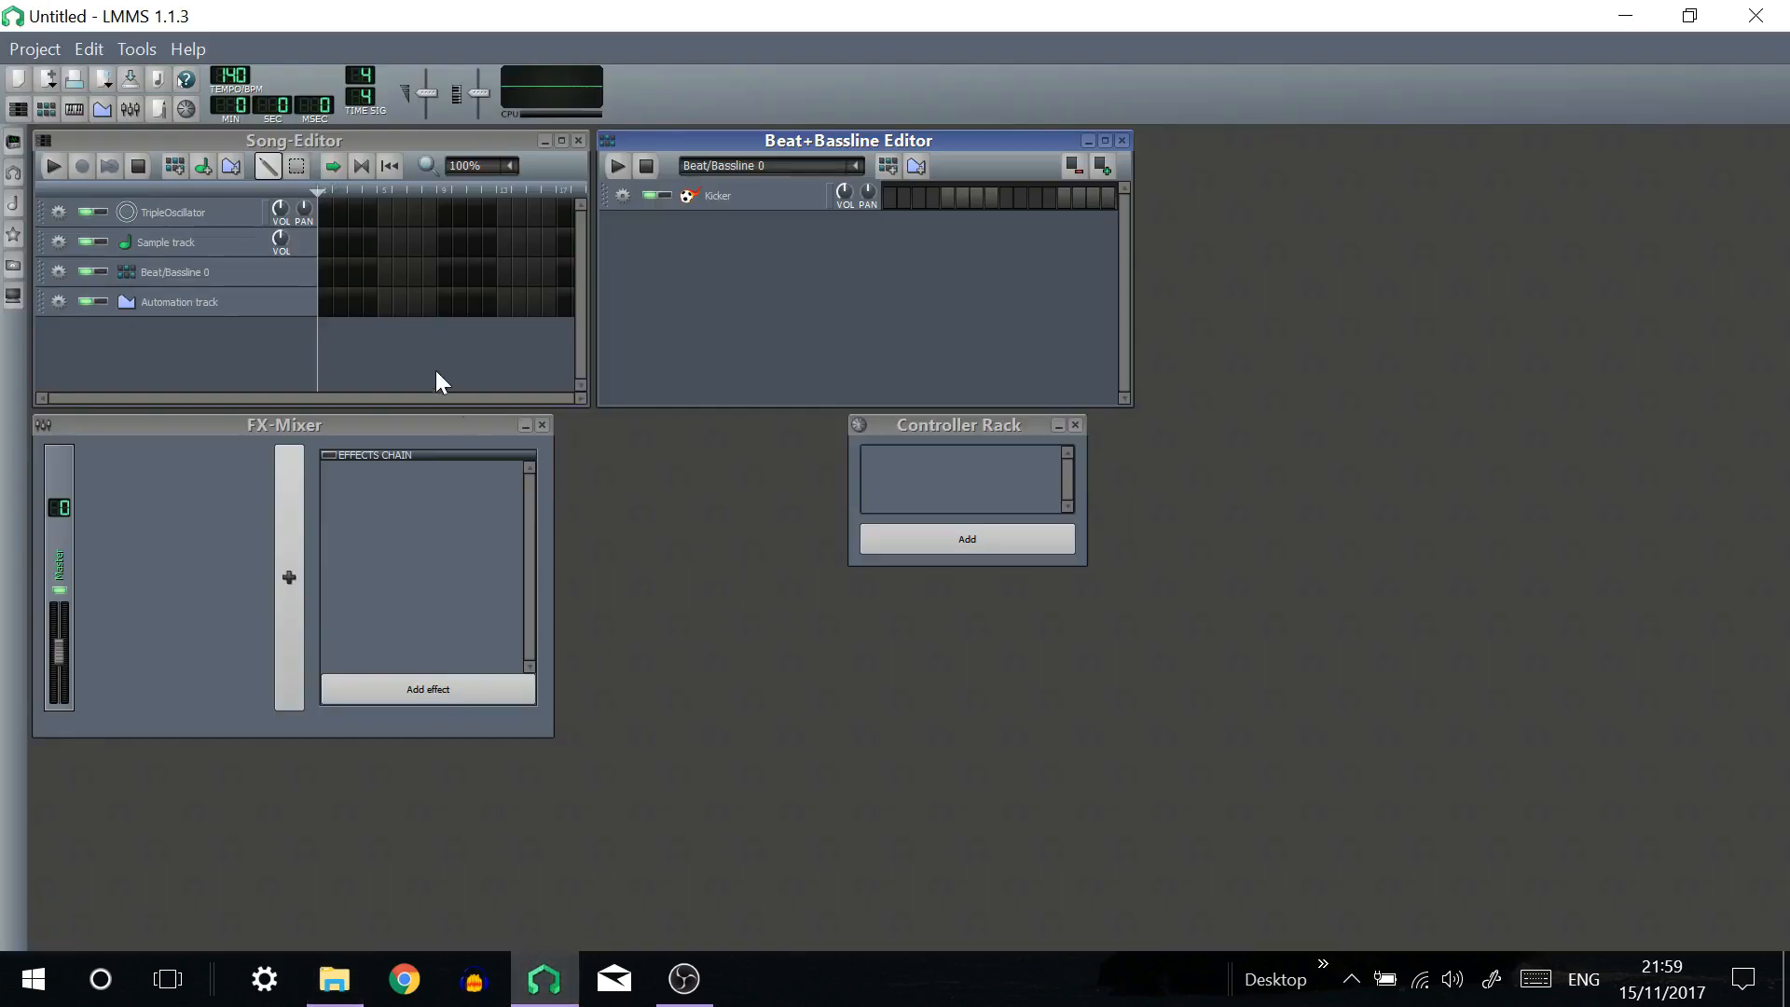
{"action": "mouse_move", "coordinate": [15, 142]}
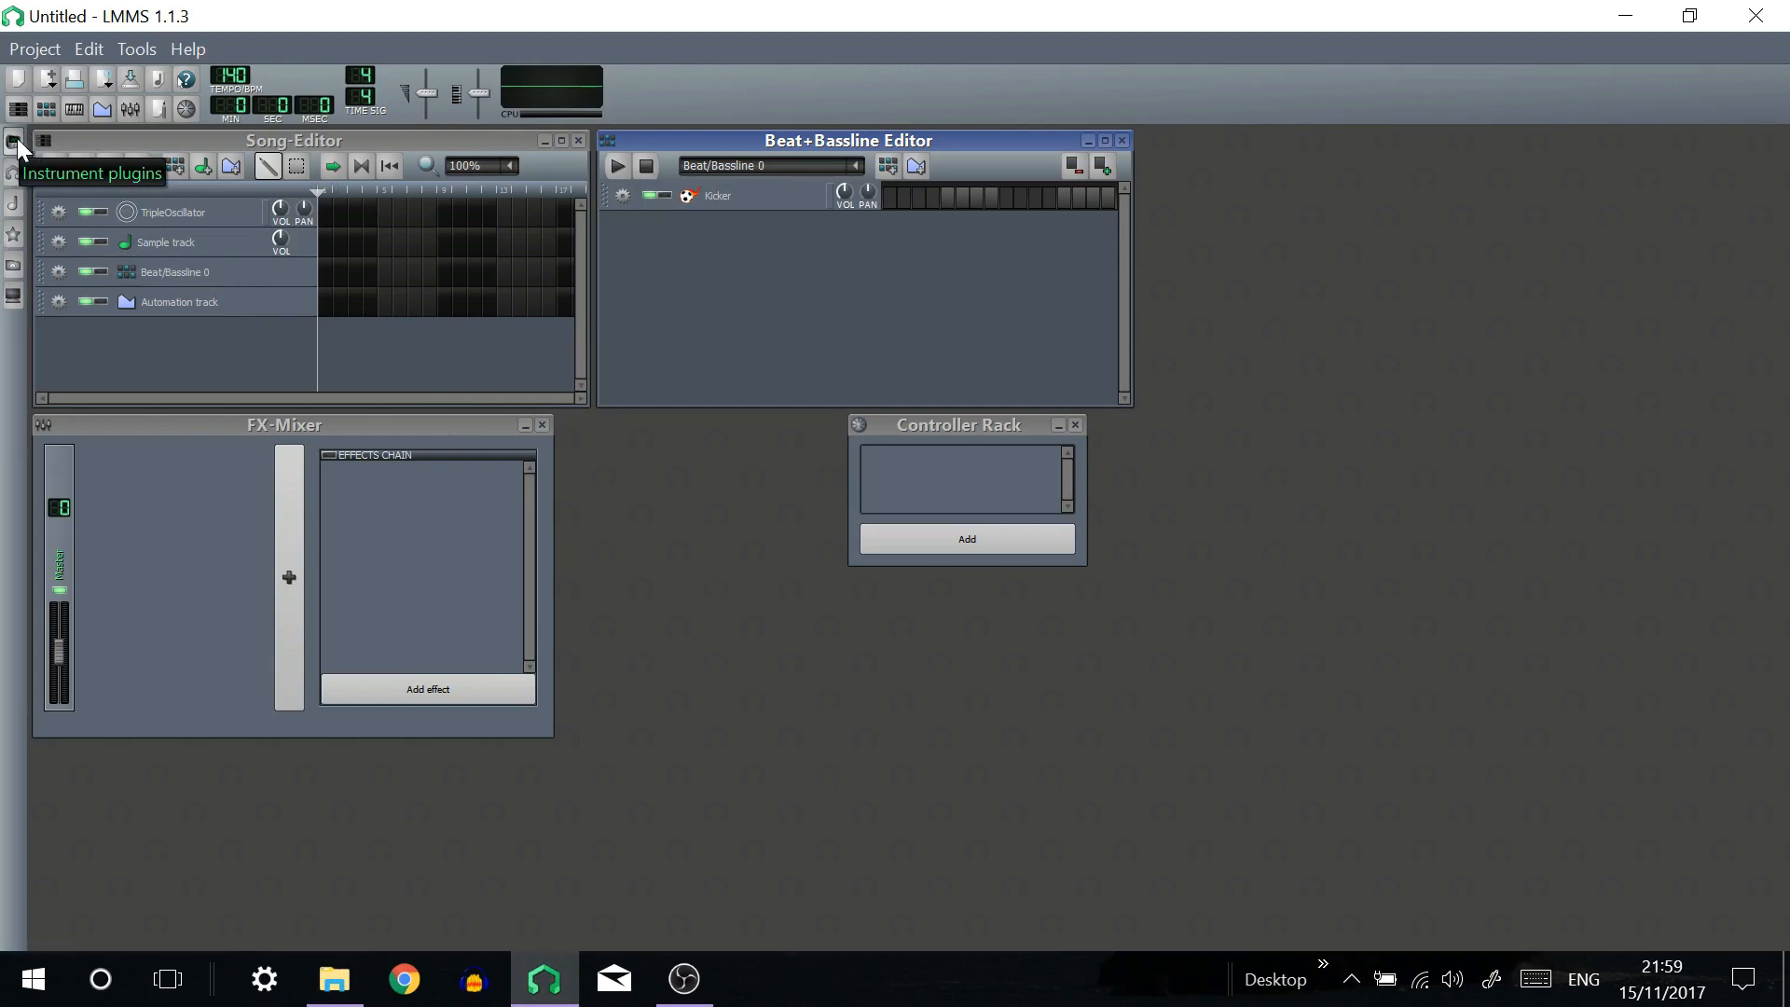
Add a VeSTige instrument track to the Song-Editor and show its instrument settings.
{"action": "left_click", "coordinate": [14, 148]}
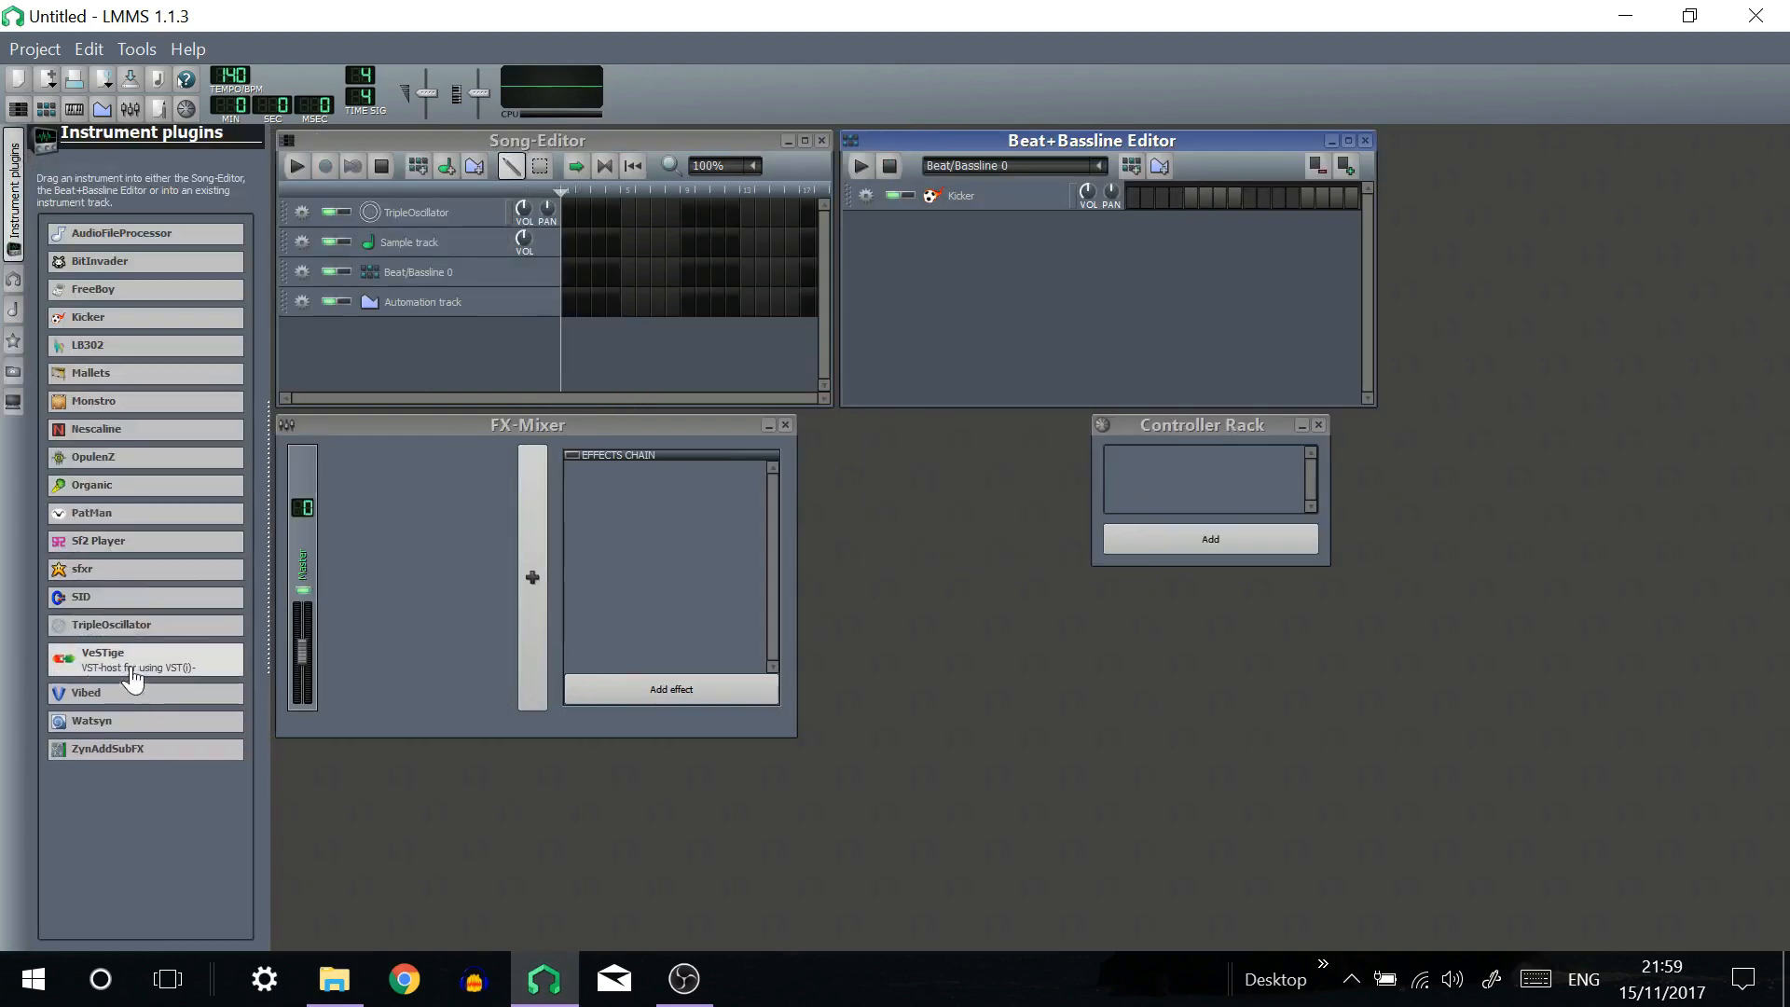
{"action": "left_click_drag", "start_coordinate": [131, 660], "coordinate": [429, 331]}
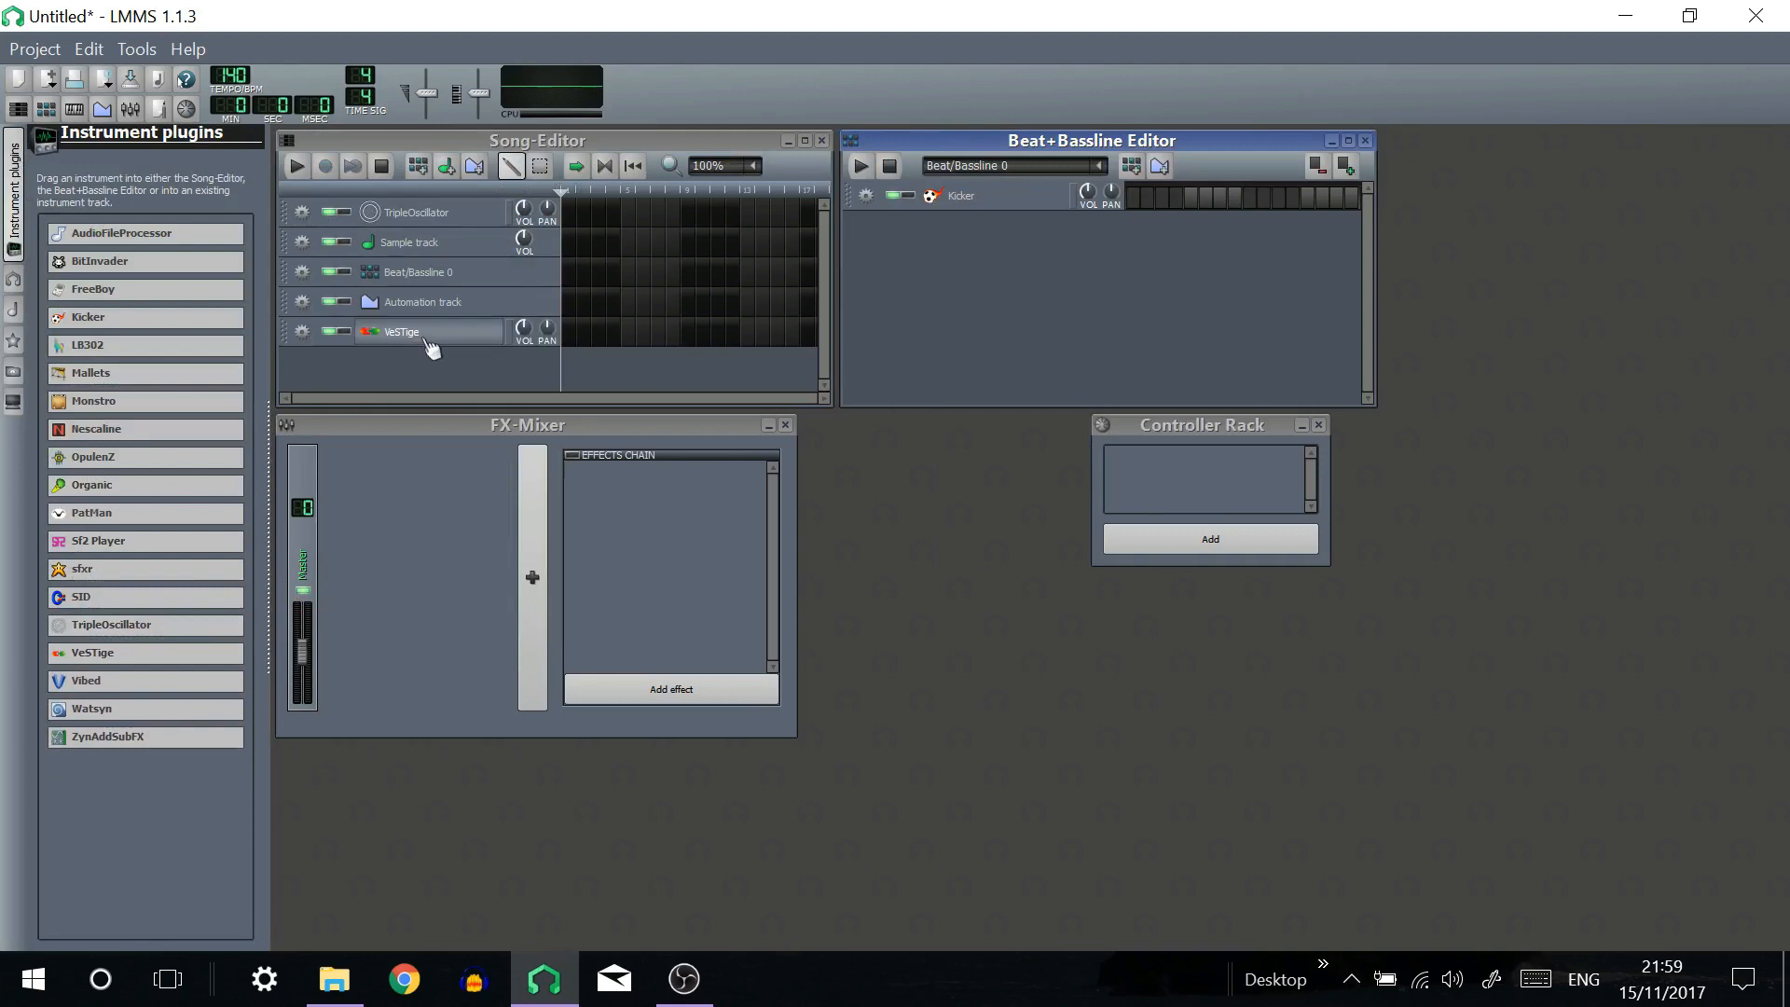
{"action": "left_click", "coordinate": [403, 332]}
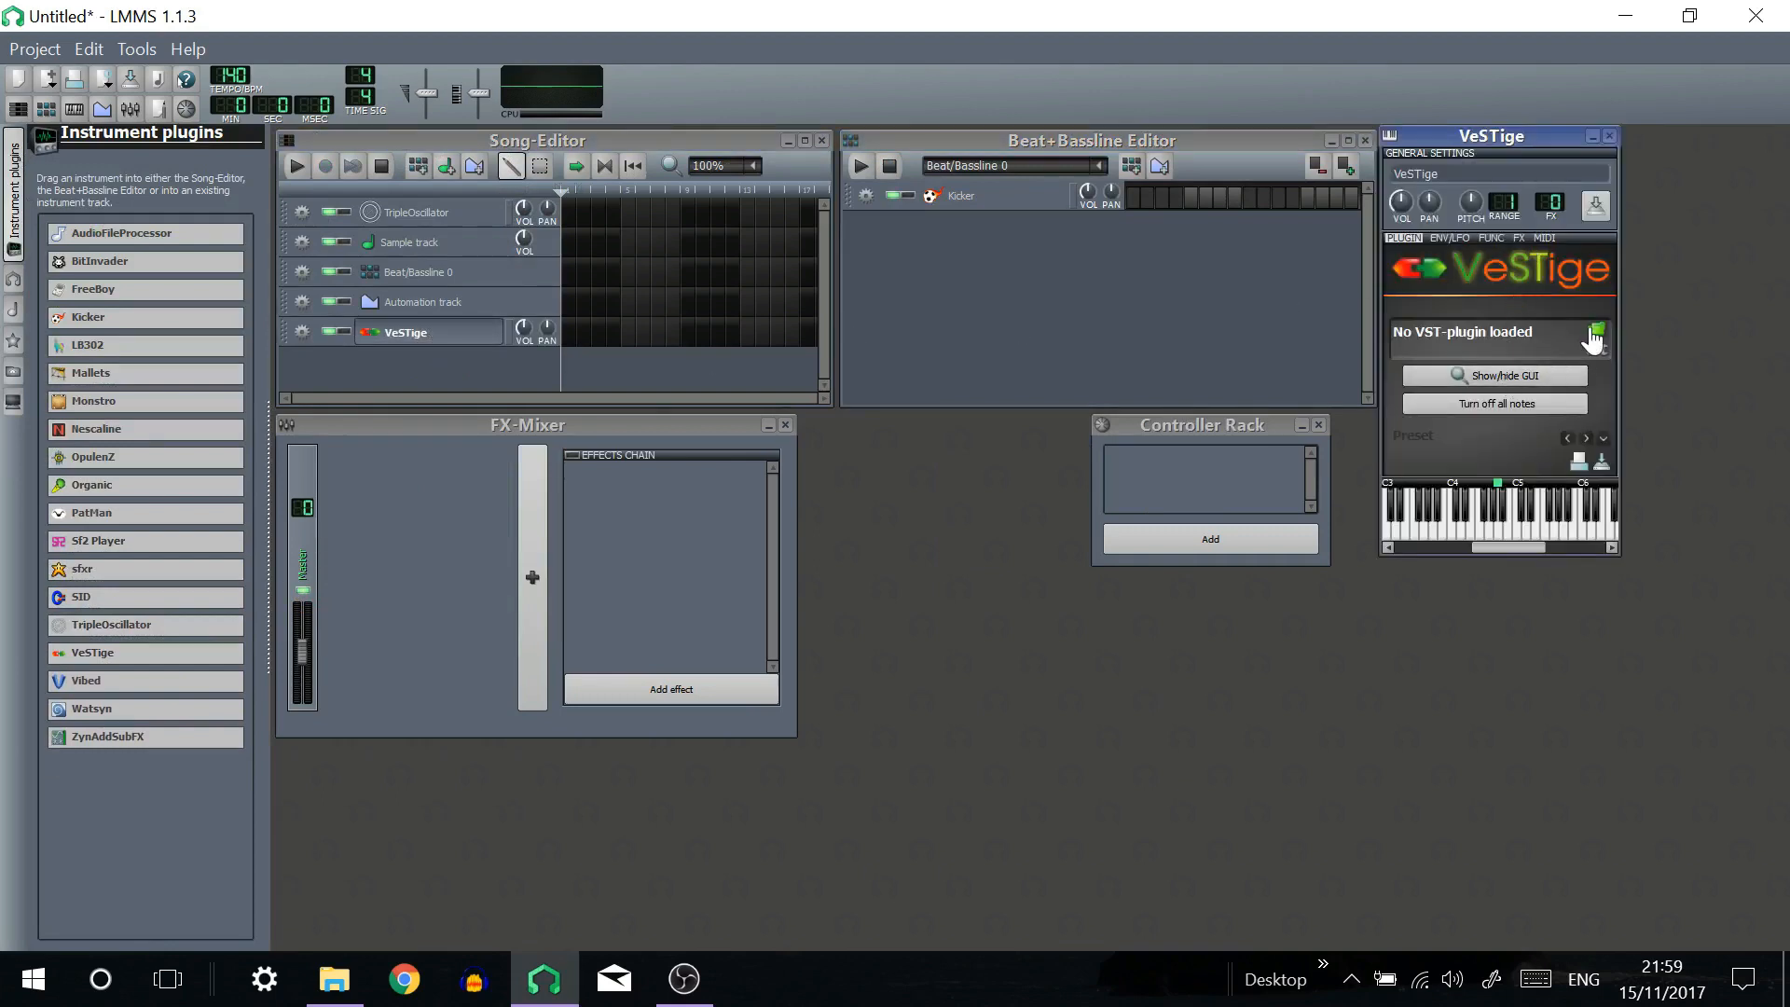
Start loading a VST plugin, selecting the MiniGrand folder in the chooser.
{"action": "left_click", "coordinate": [1594, 337]}
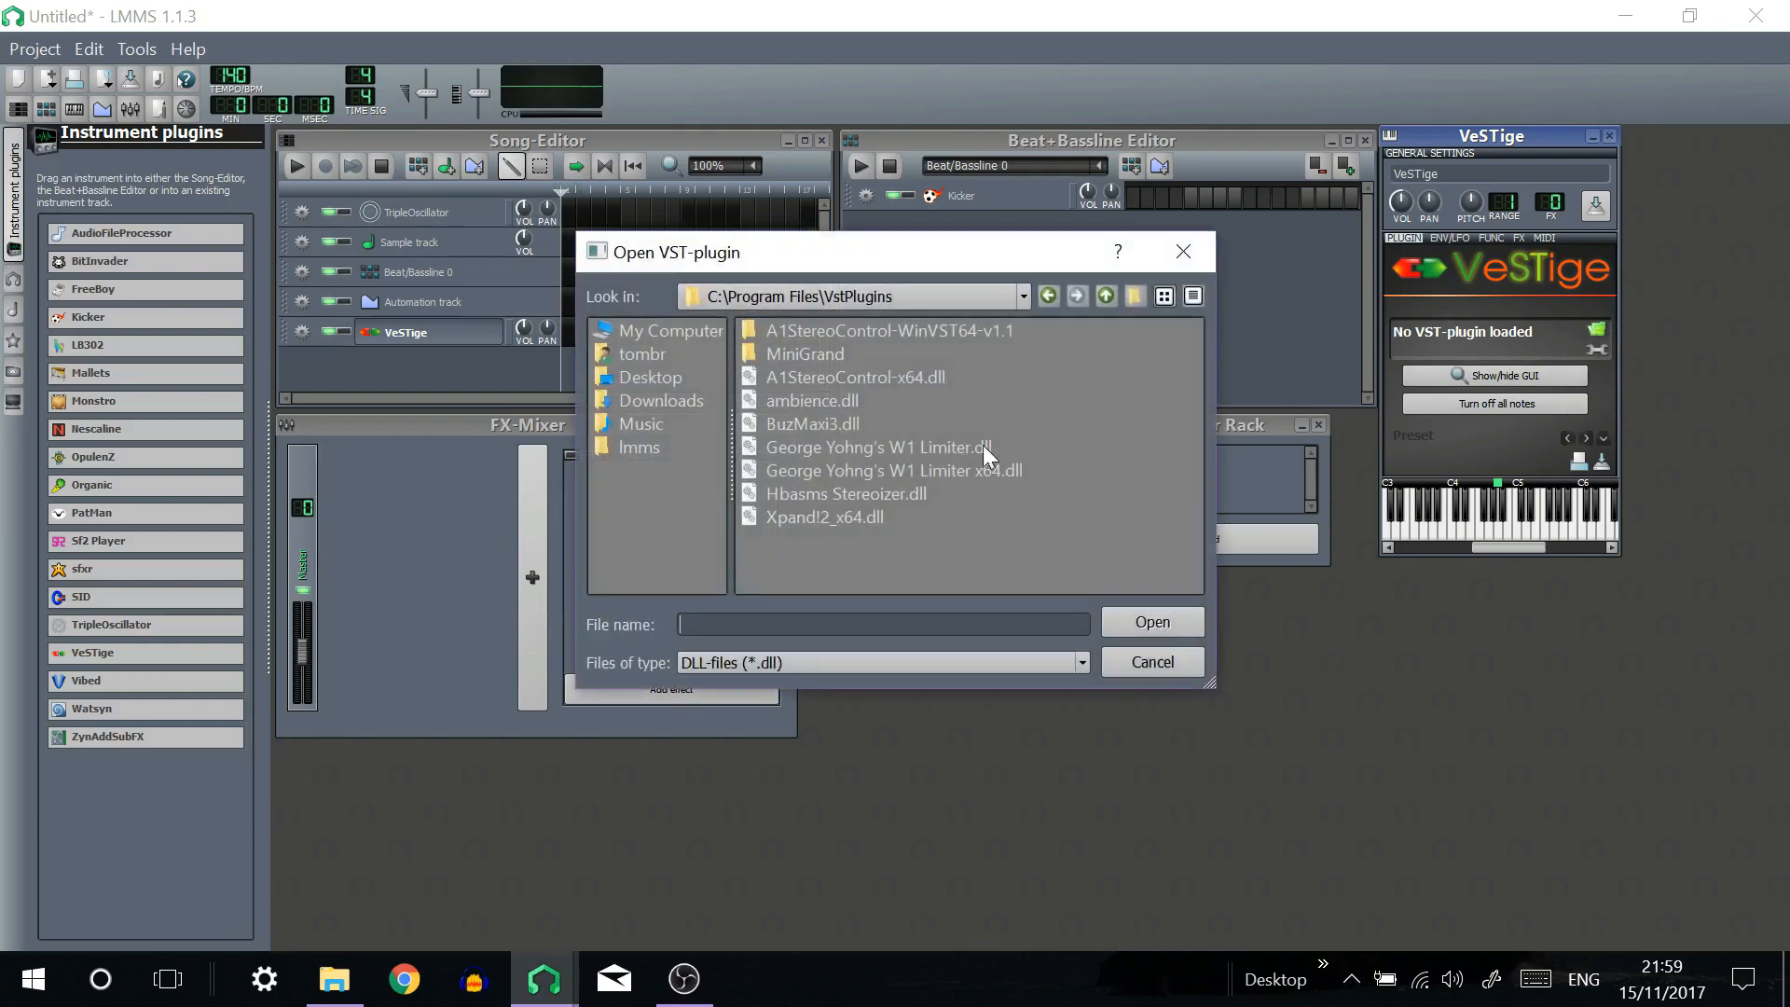
{"action": "left_click", "coordinate": [805, 352]}
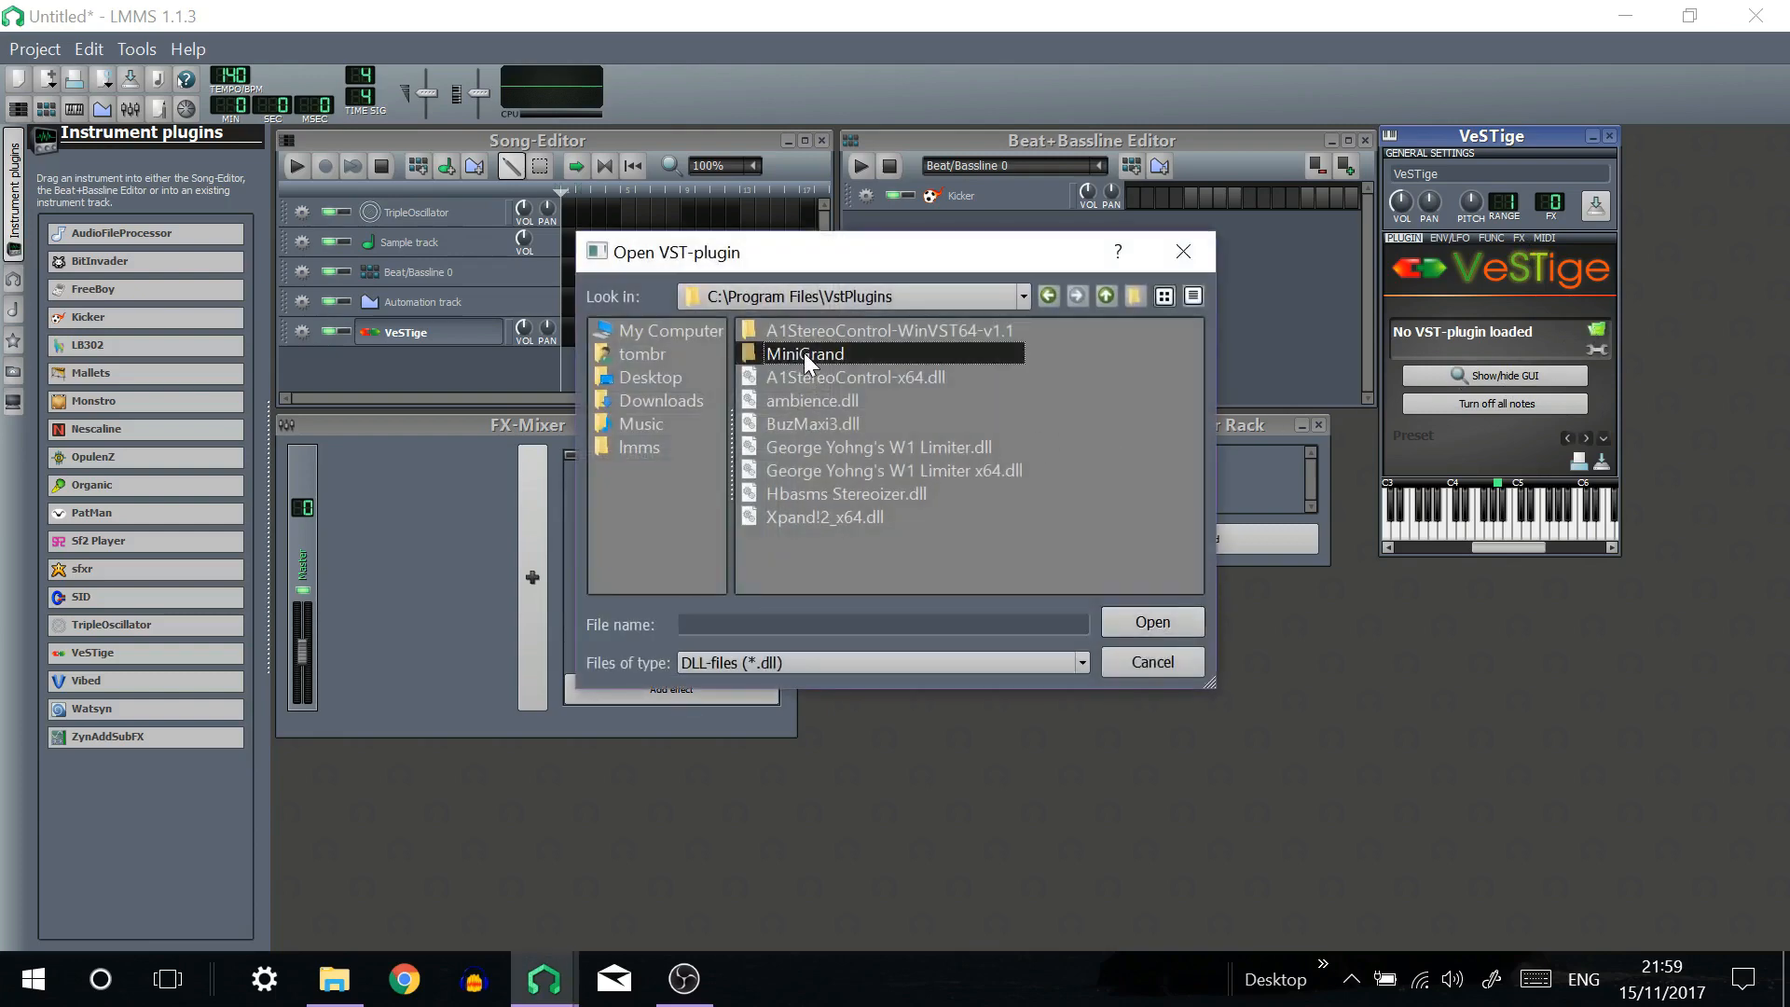
Load the Mini Grand plugin from the MiniGrand folder into the VeSTige track.
{"action": "double_click", "coordinate": [806, 352]}
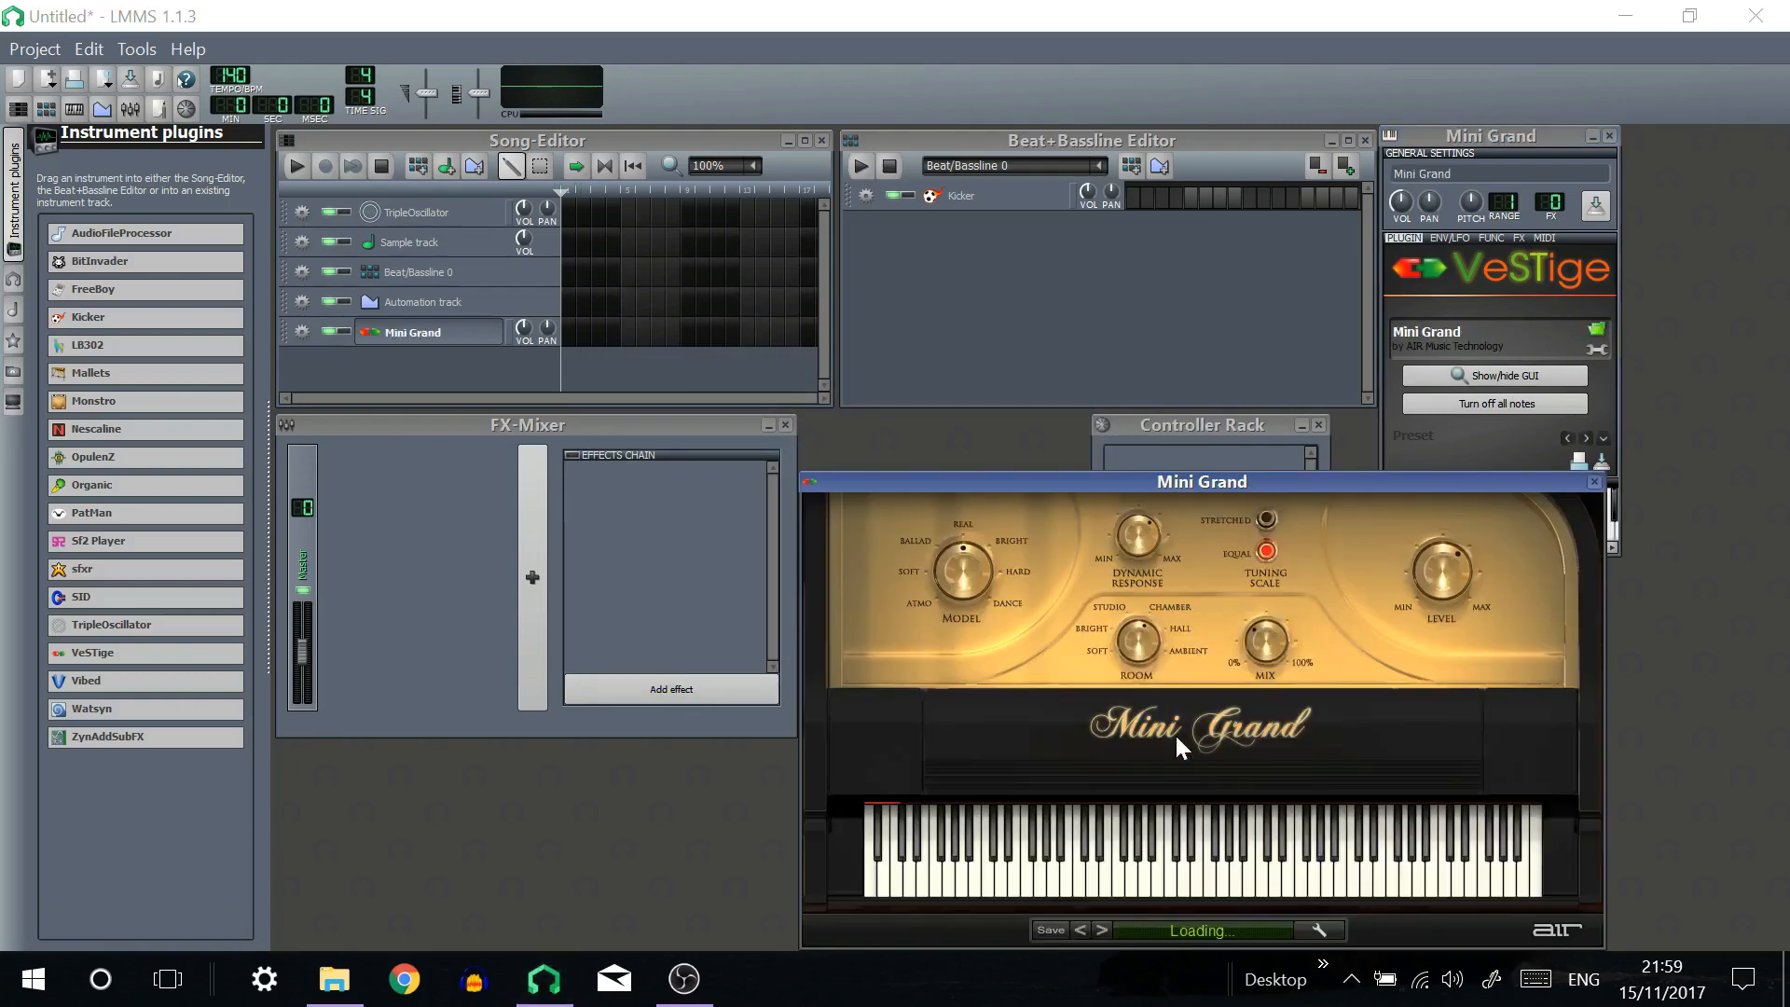
{"action": "mouse_move", "coordinate": [1197, 908]}
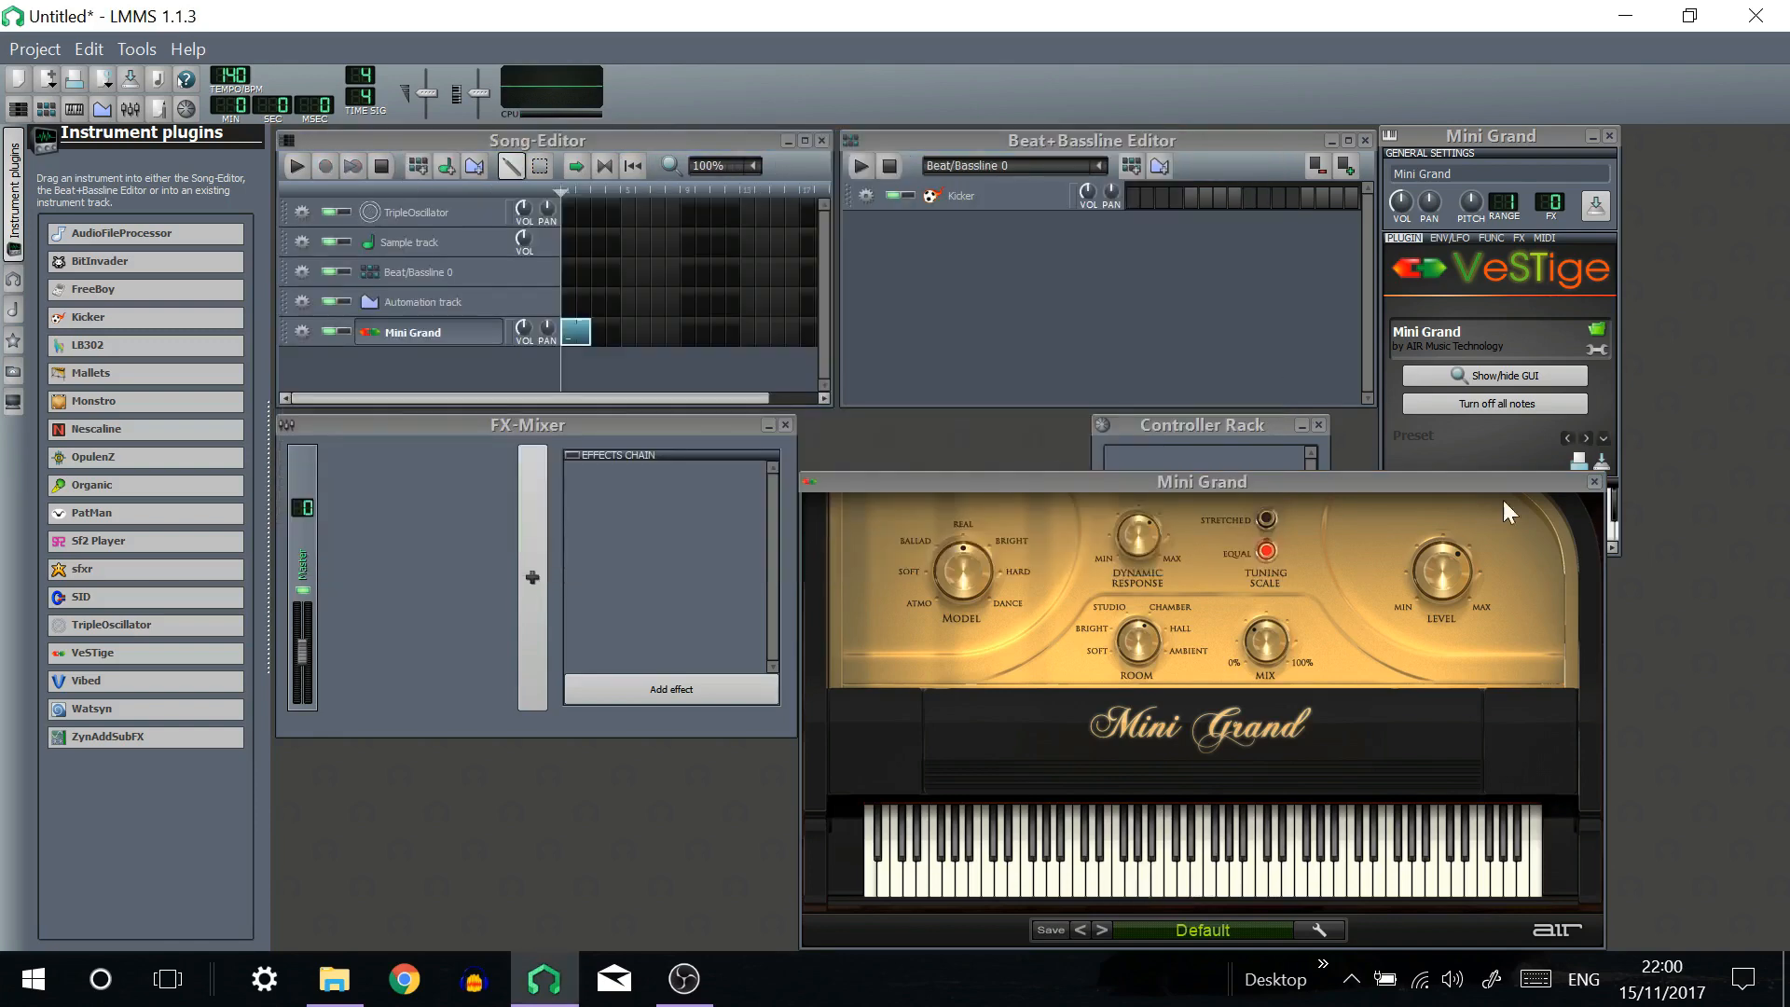
{"action": "mouse_move", "coordinate": [1596, 486]}
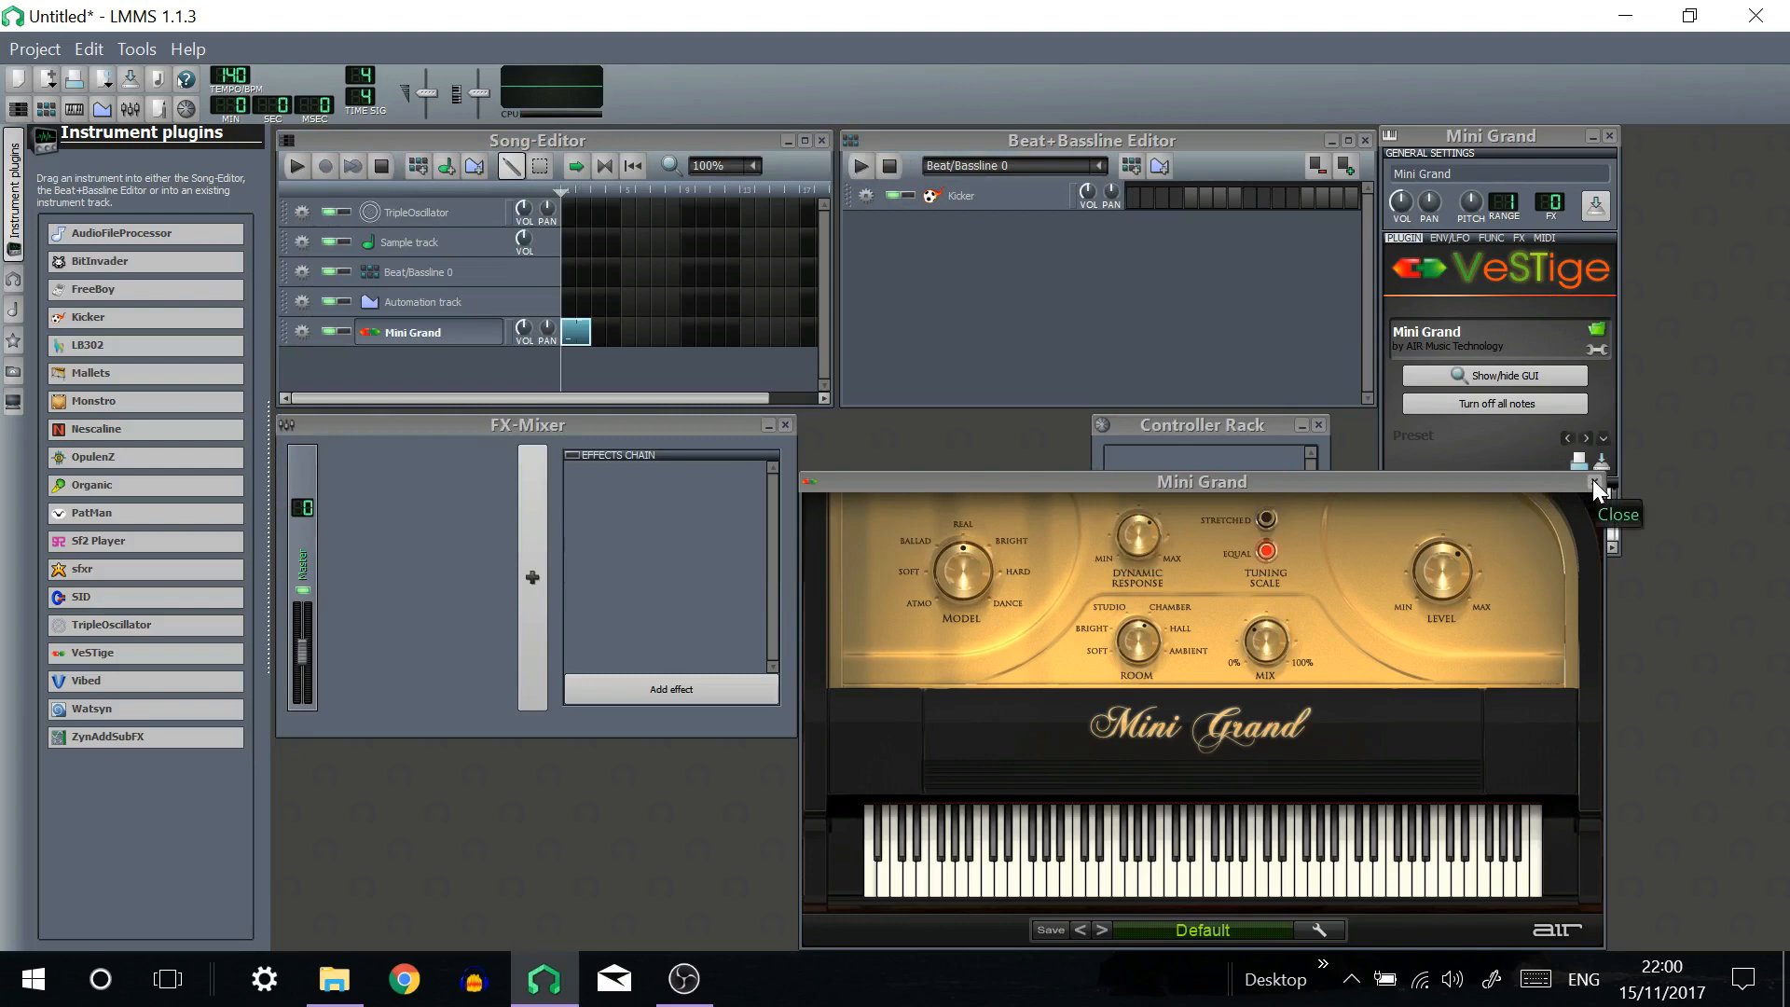
Add the VST: BuzMaxi3 effect to the Mini Grand track's FX chain, found by searching 'buzma'.
{"action": "left_click", "coordinate": [1598, 481]}
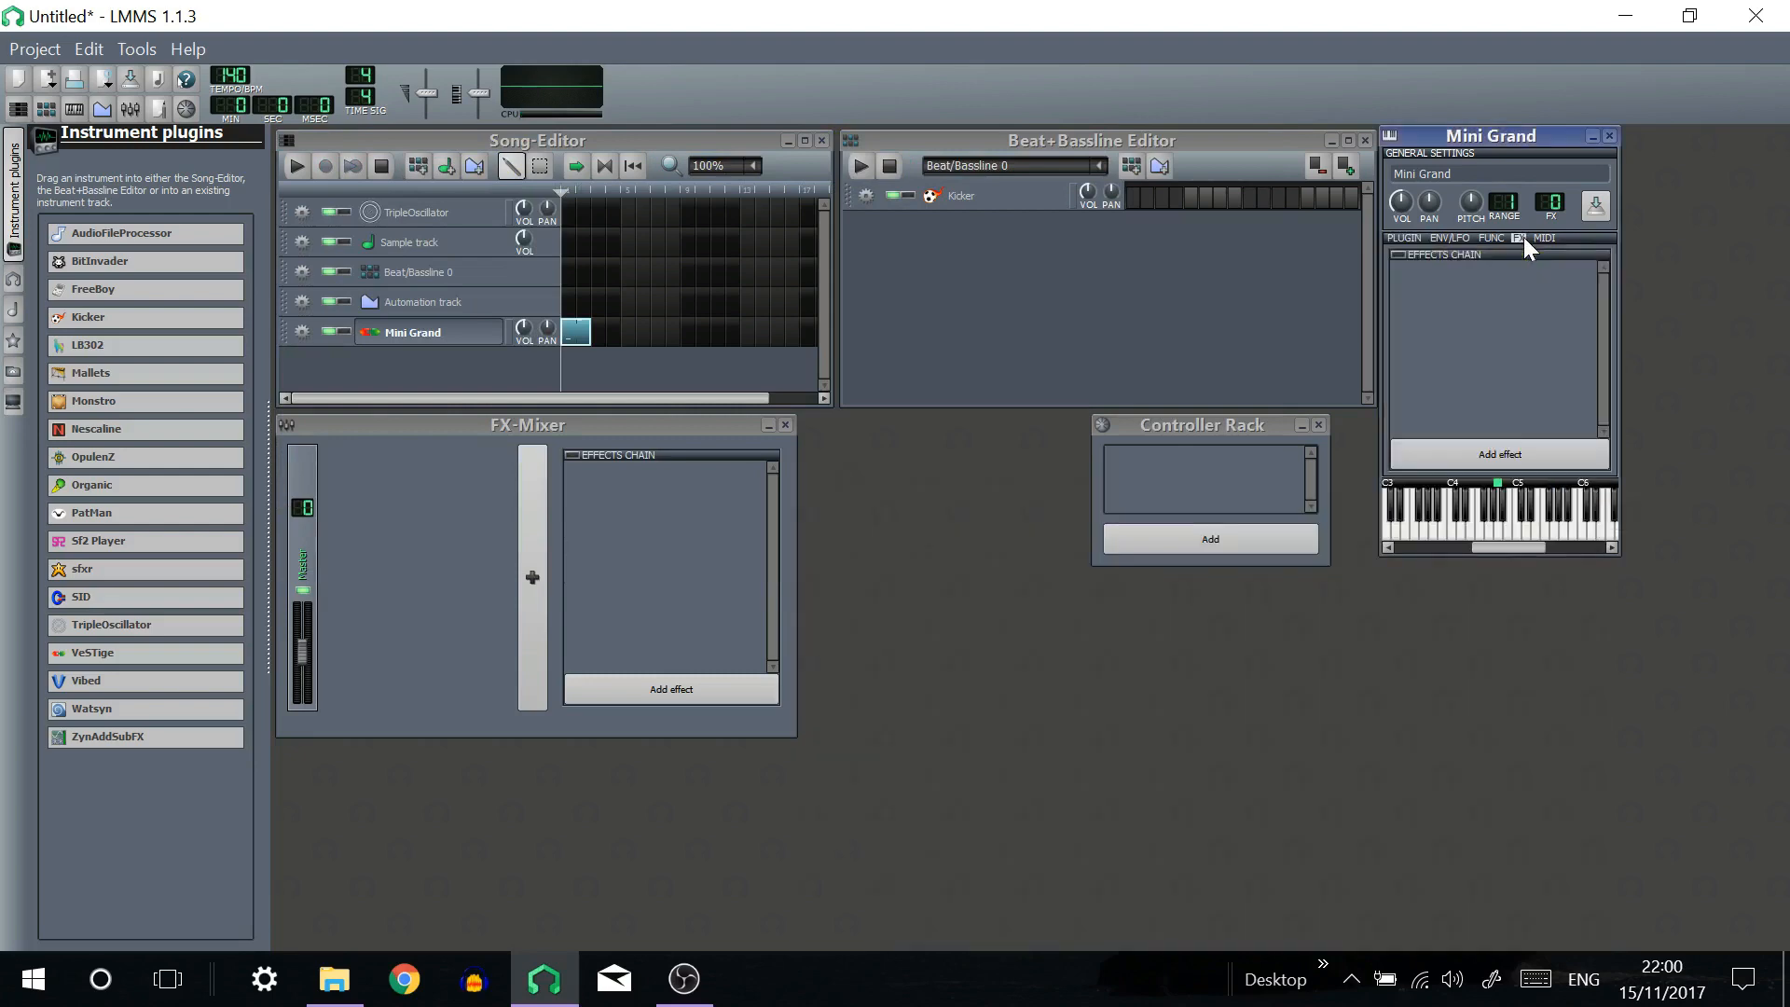
{"action": "left_click", "coordinate": [1499, 453]}
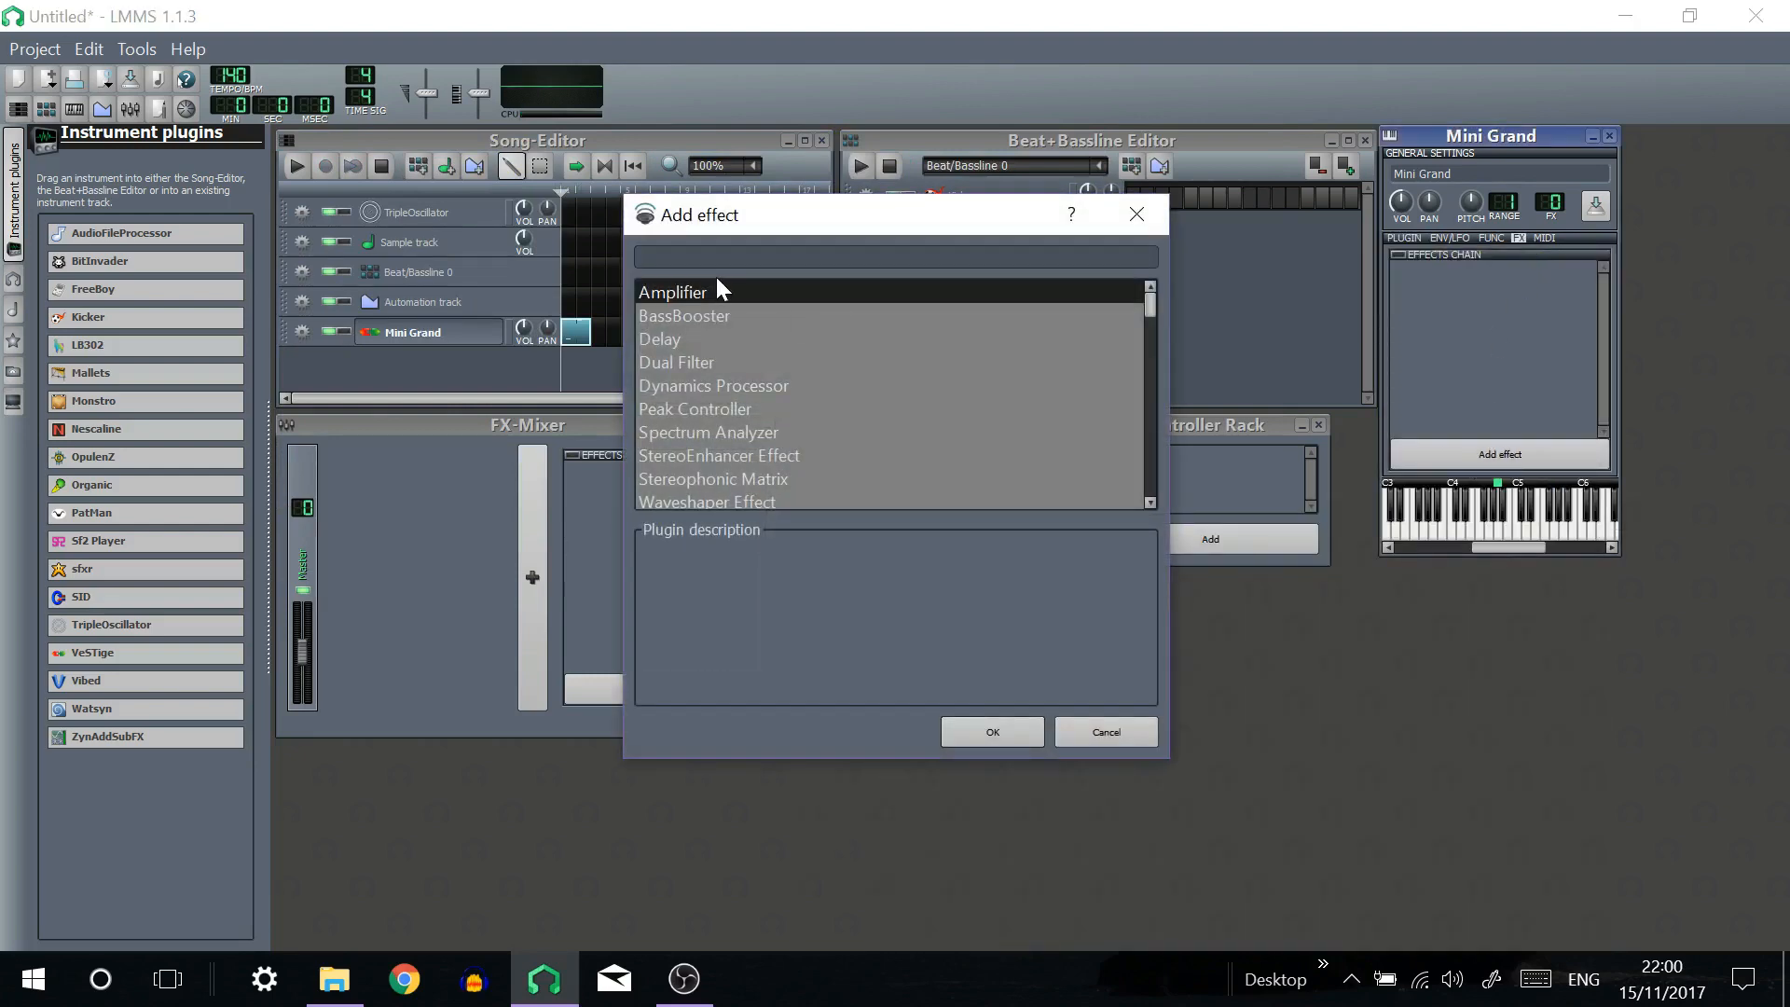
{"action": "type", "text": "buzma"}
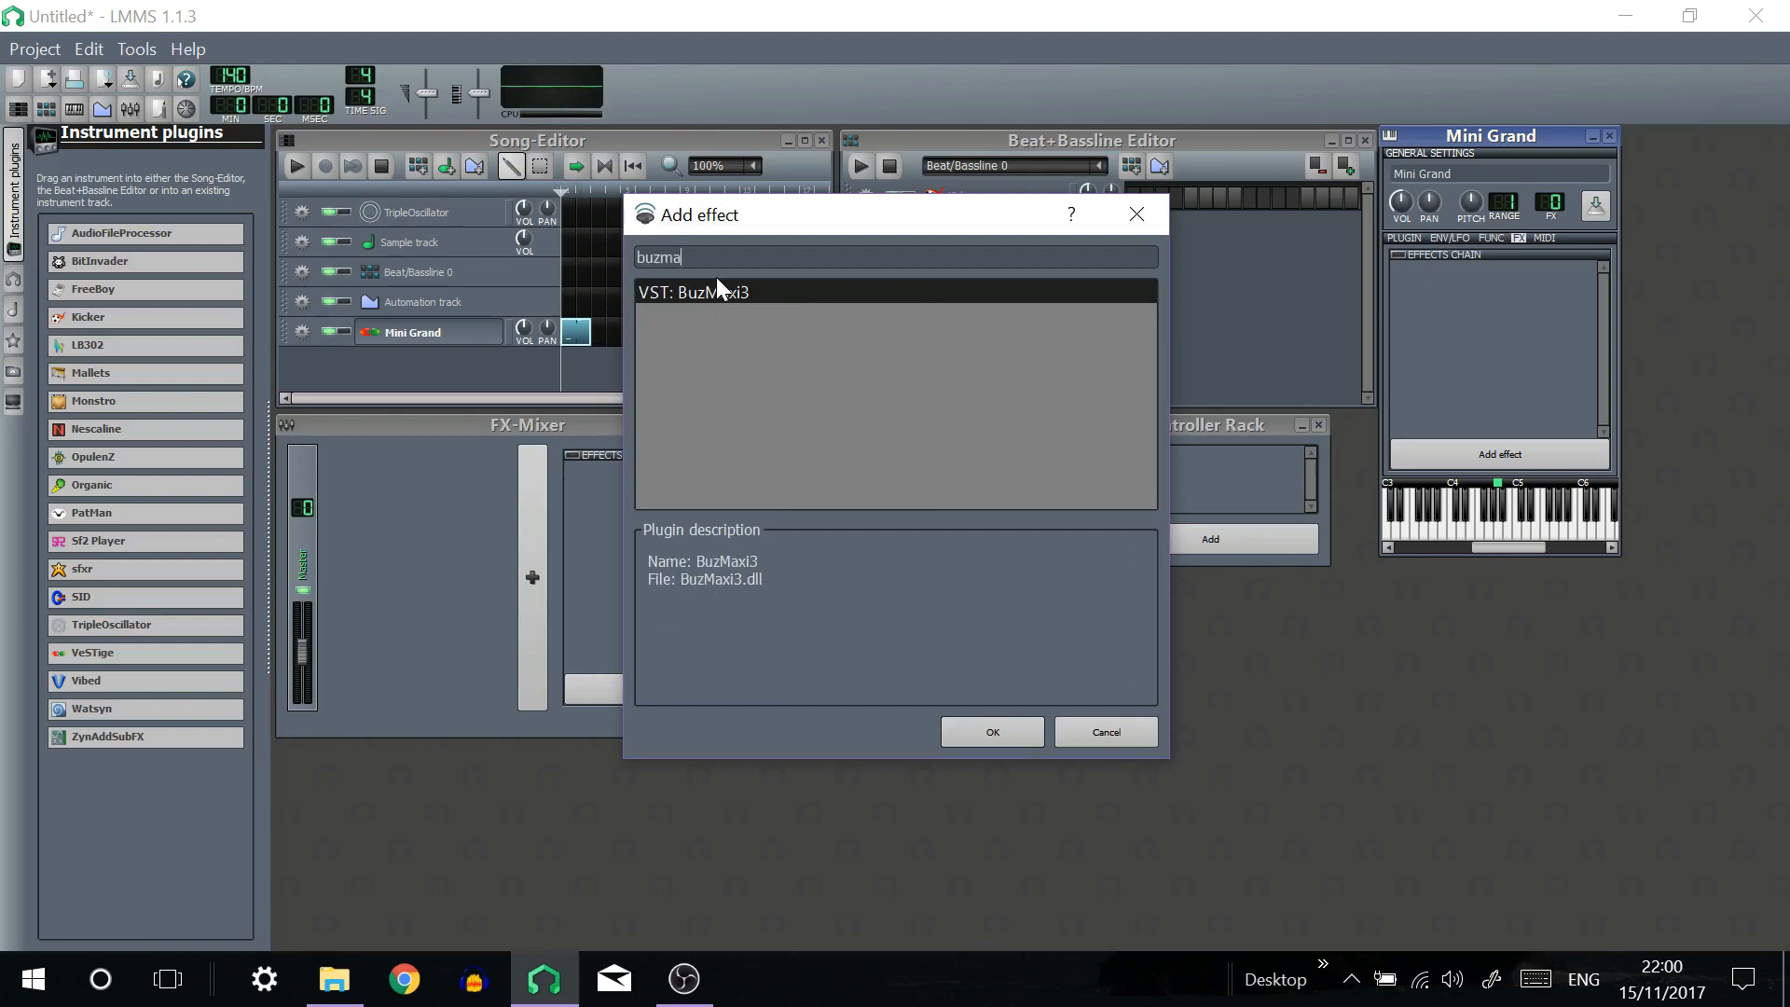
{"action": "mouse_move", "coordinate": [714, 307]}
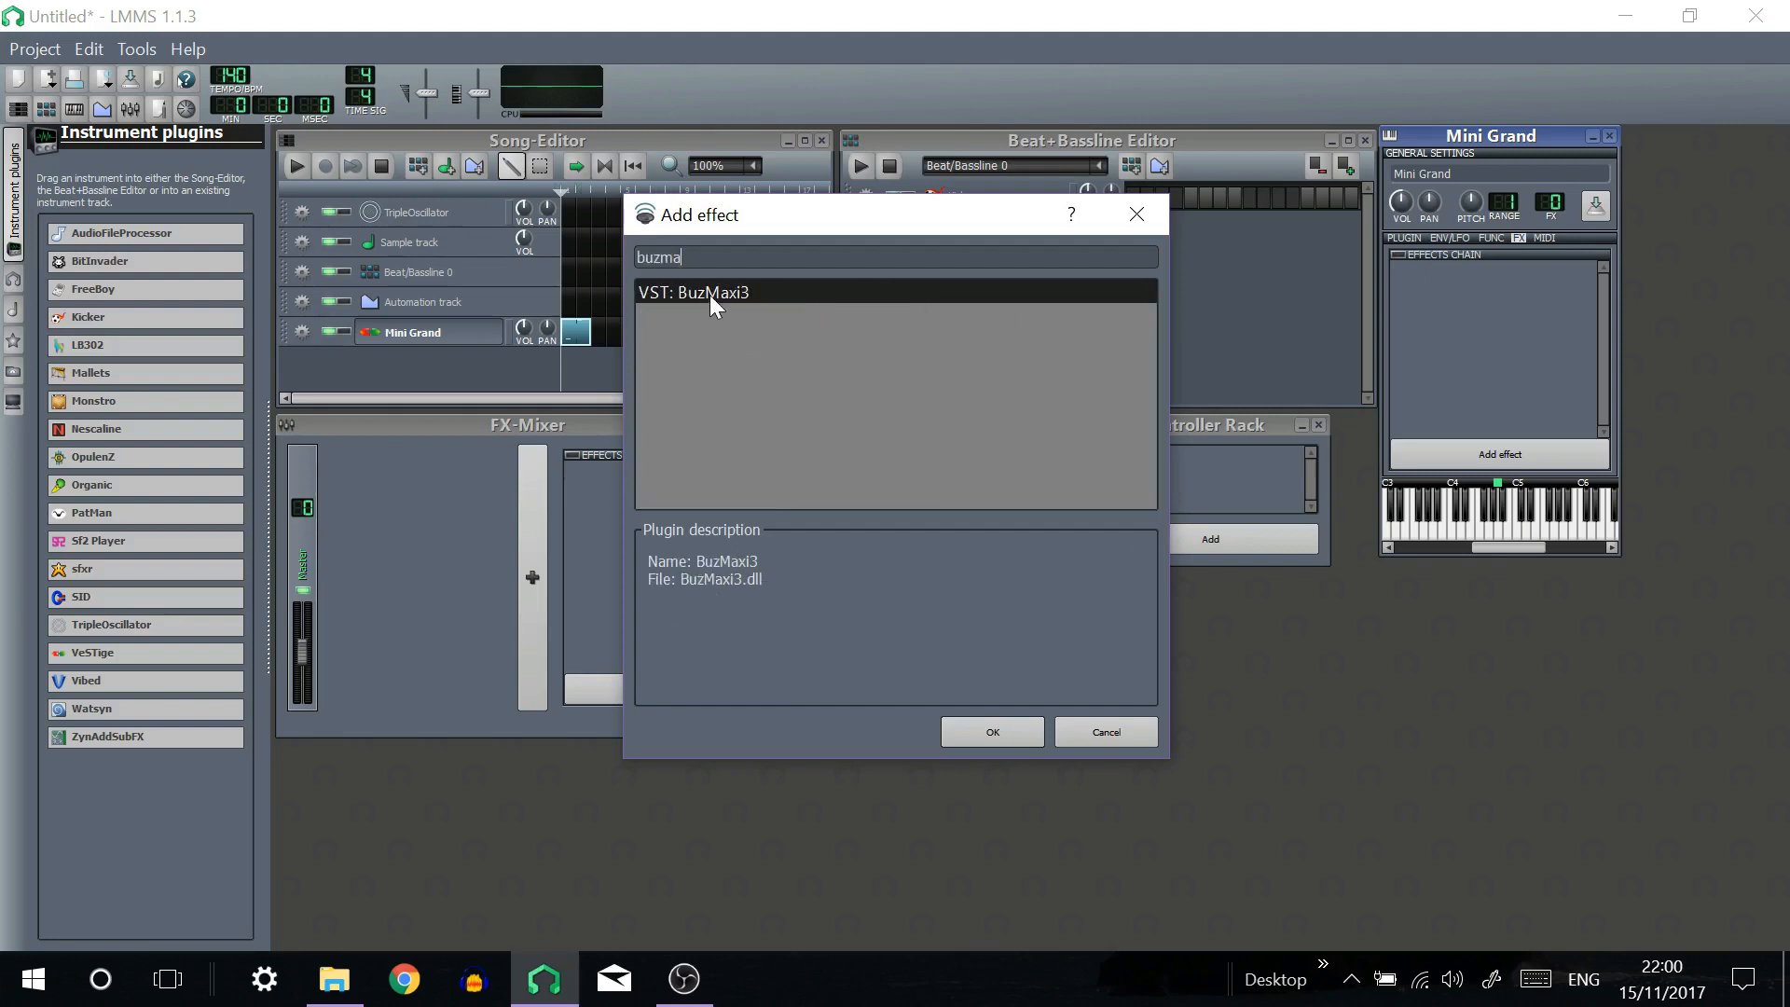
{"action": "mouse_move", "coordinate": [948, 561]}
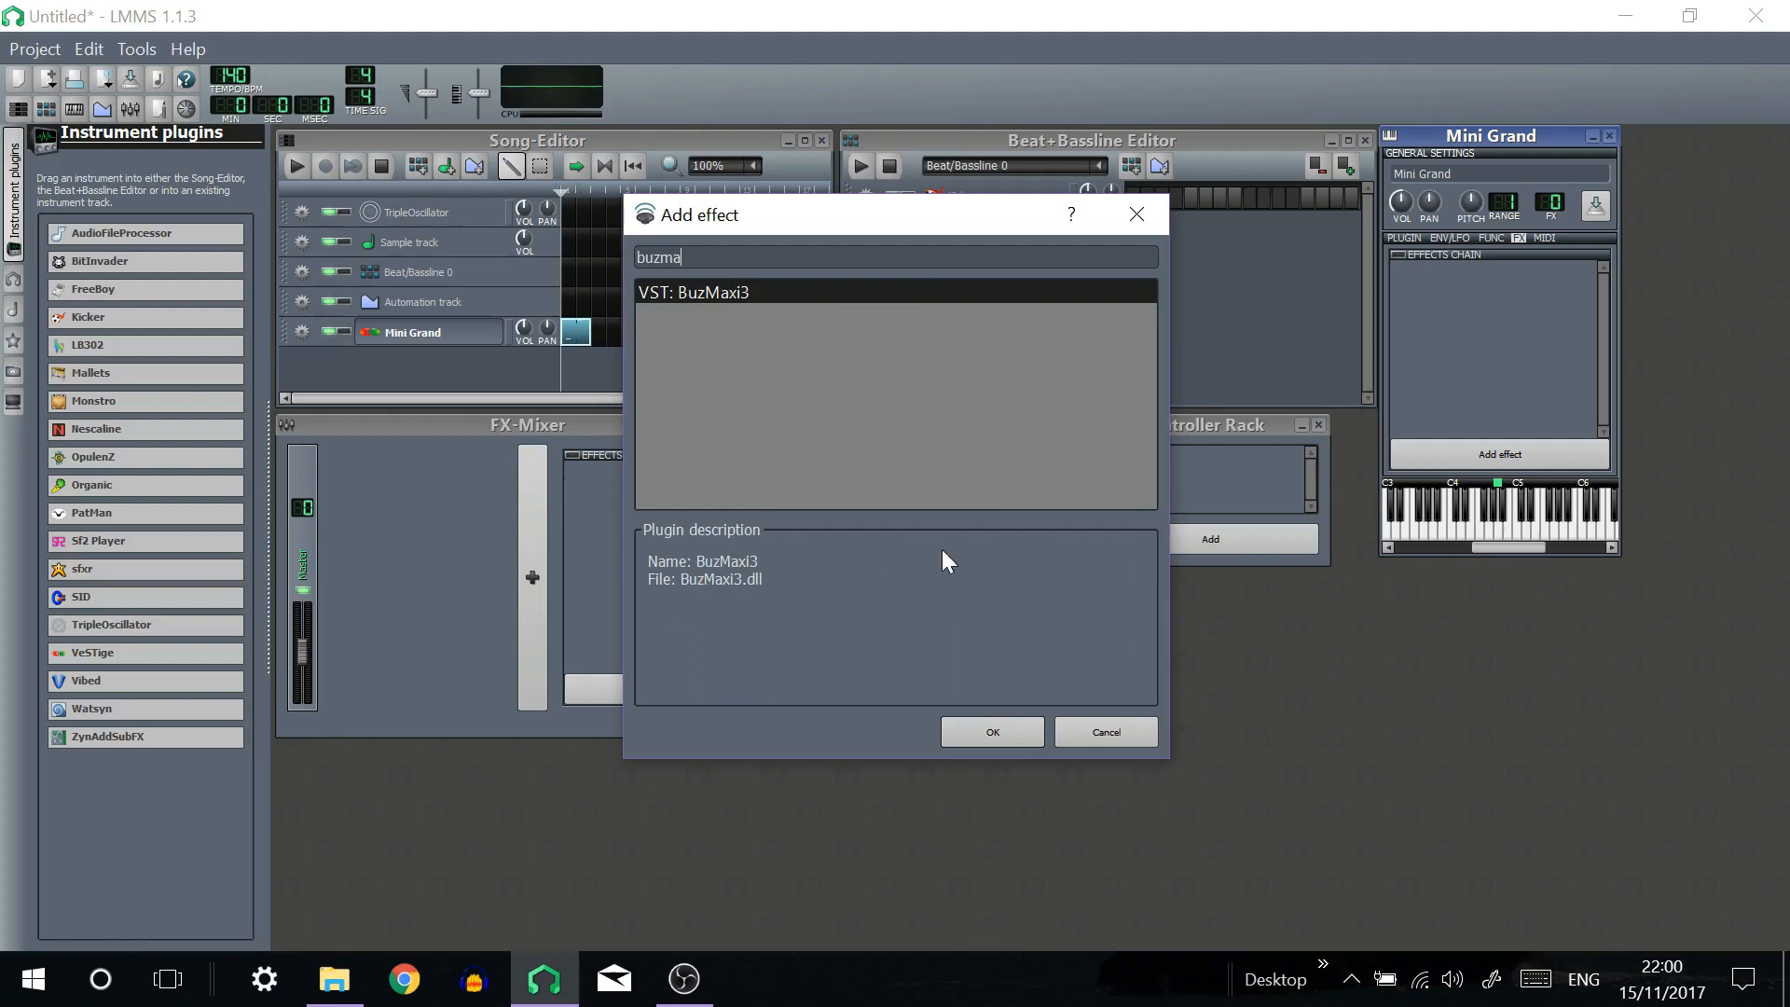
{"action": "left_click", "coordinate": [990, 731]}
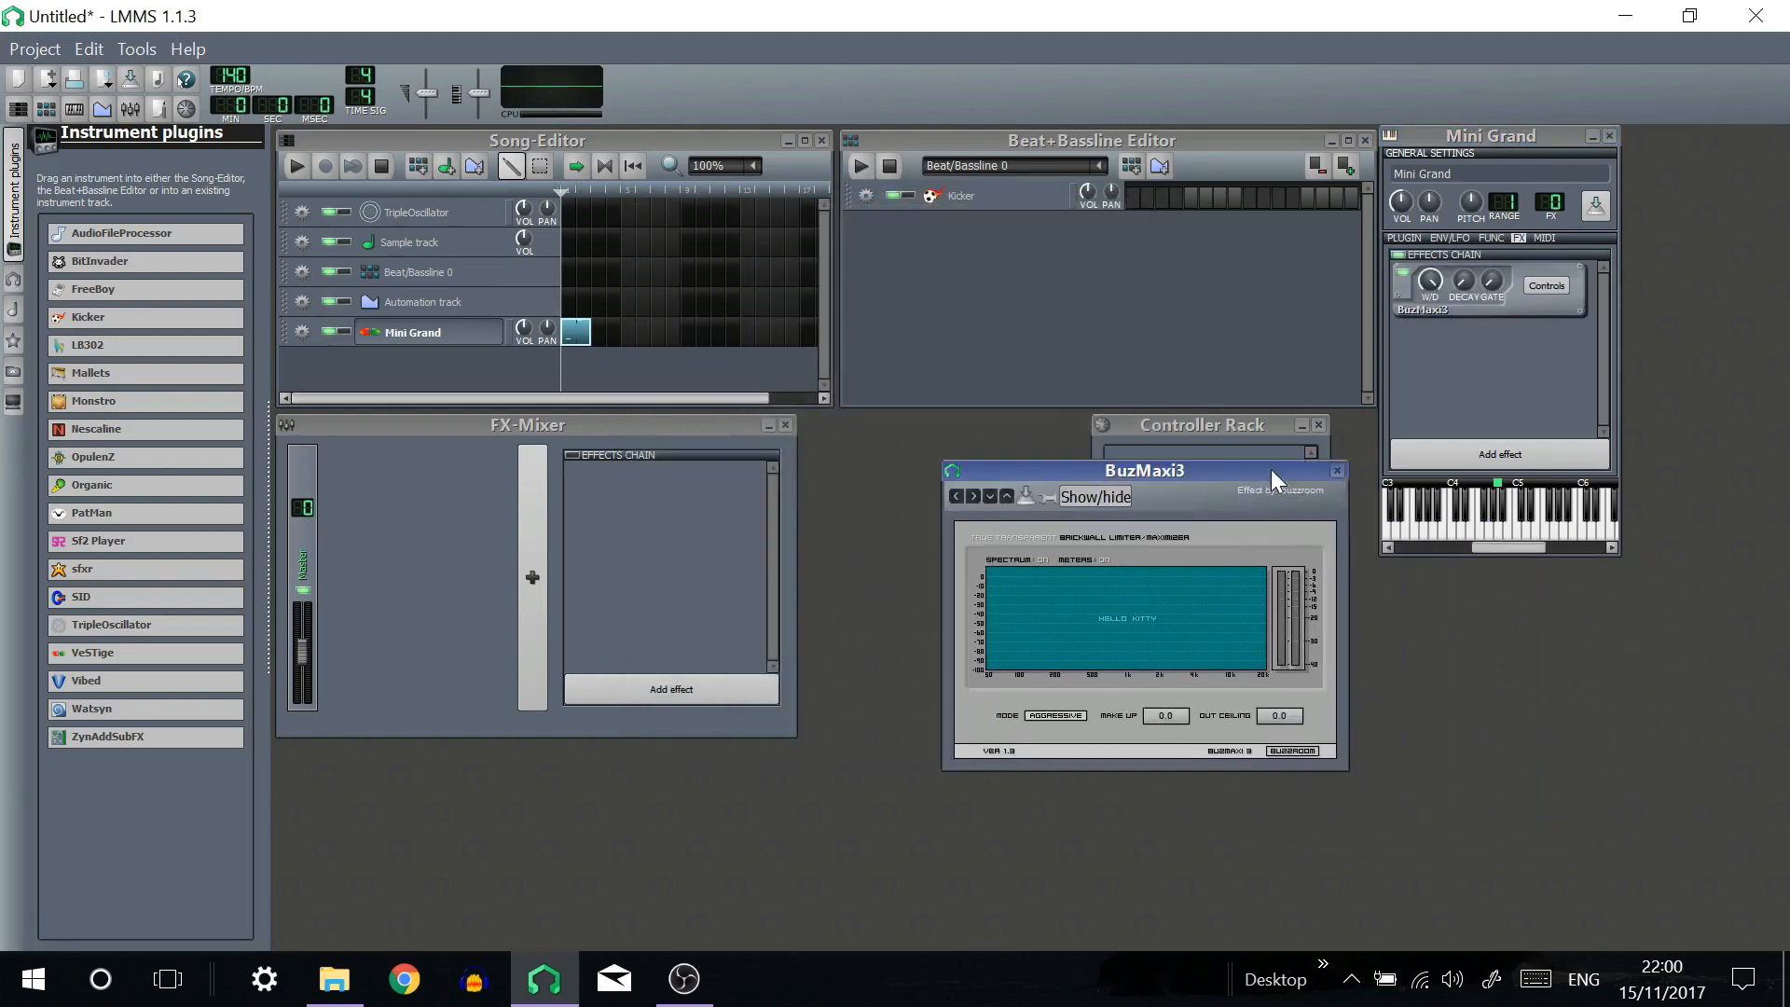
Move the BuzMaxi3 effect window aside and close it.
{"action": "left_click_drag", "start_coordinate": [1143, 470], "coordinate": [899, 345]}
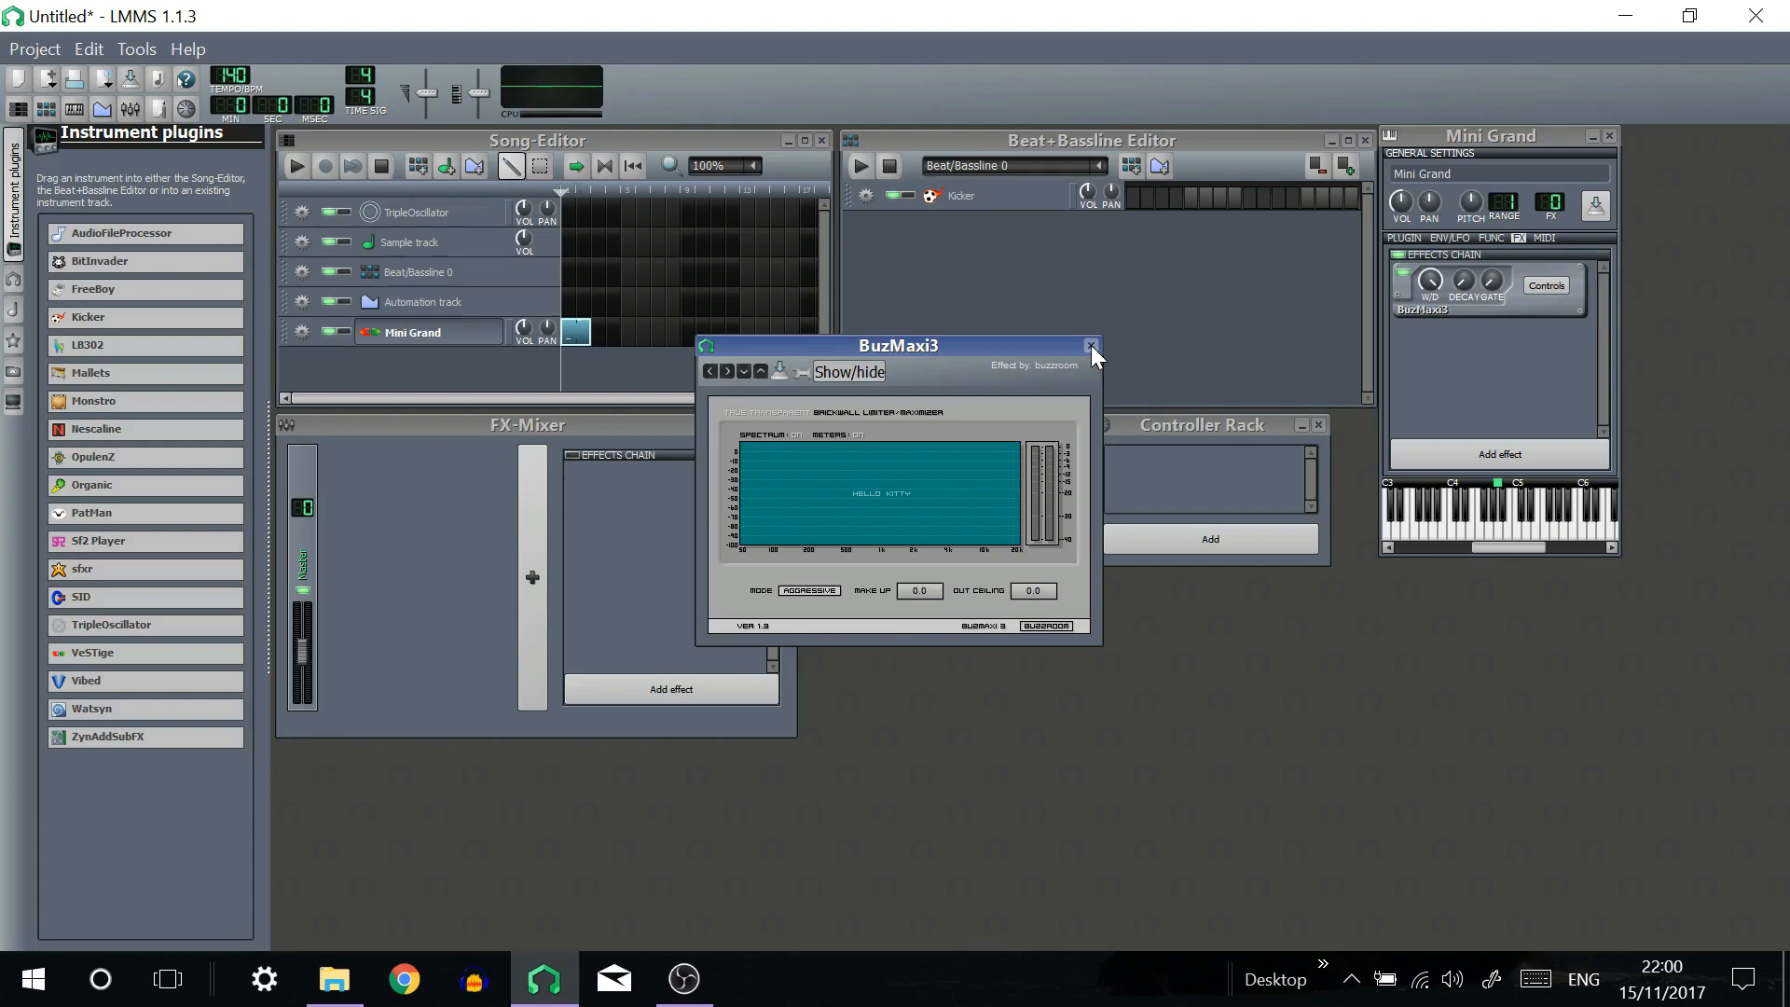
{"action": "left_click", "coordinate": [1087, 345]}
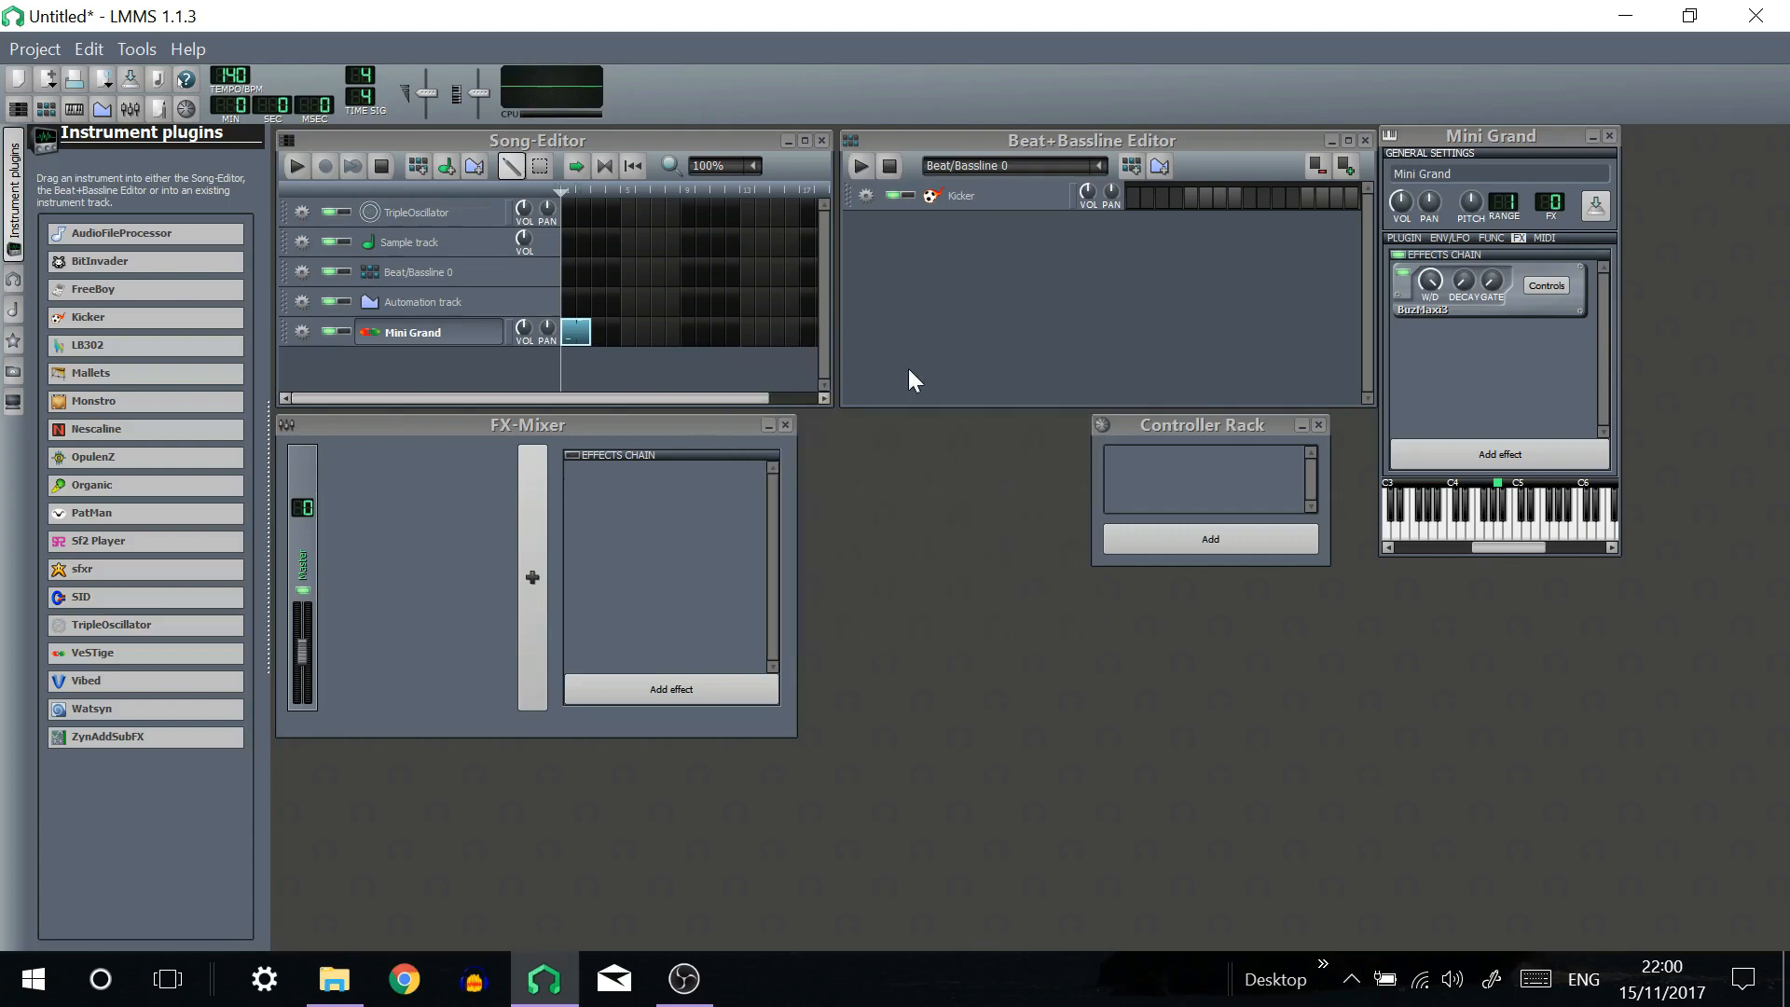